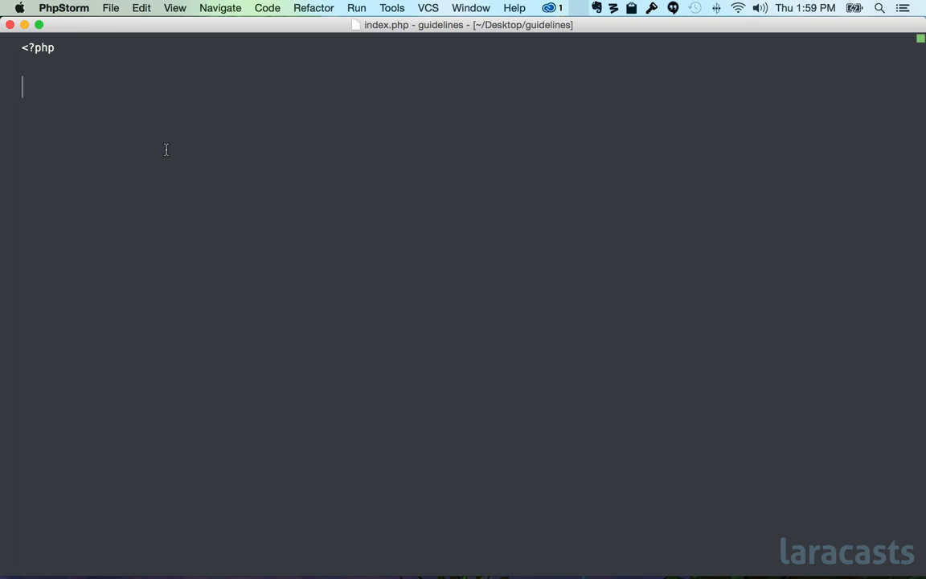
Write class BankAccounts with protected $accounts and a generated constructor assigning it.
type("class BankAcco")
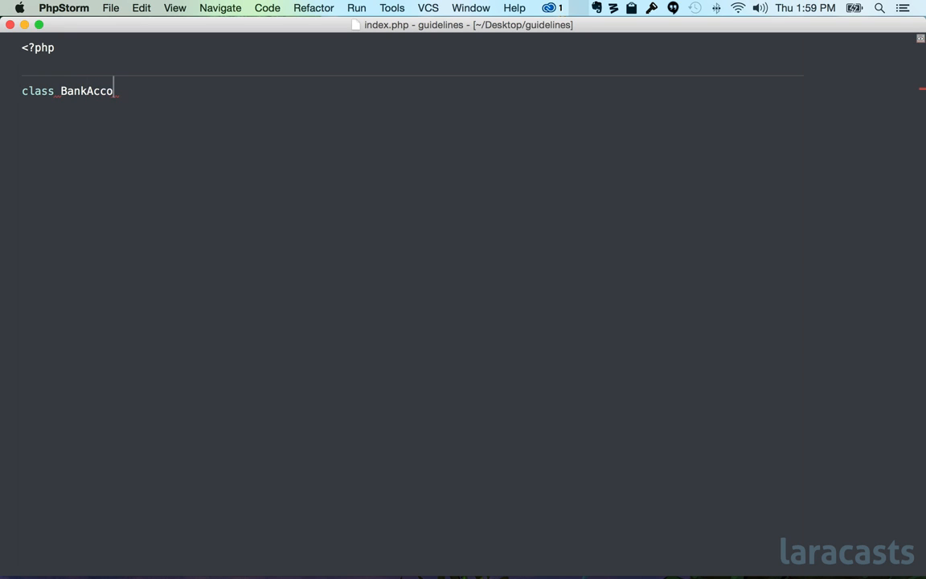
type("unts {")
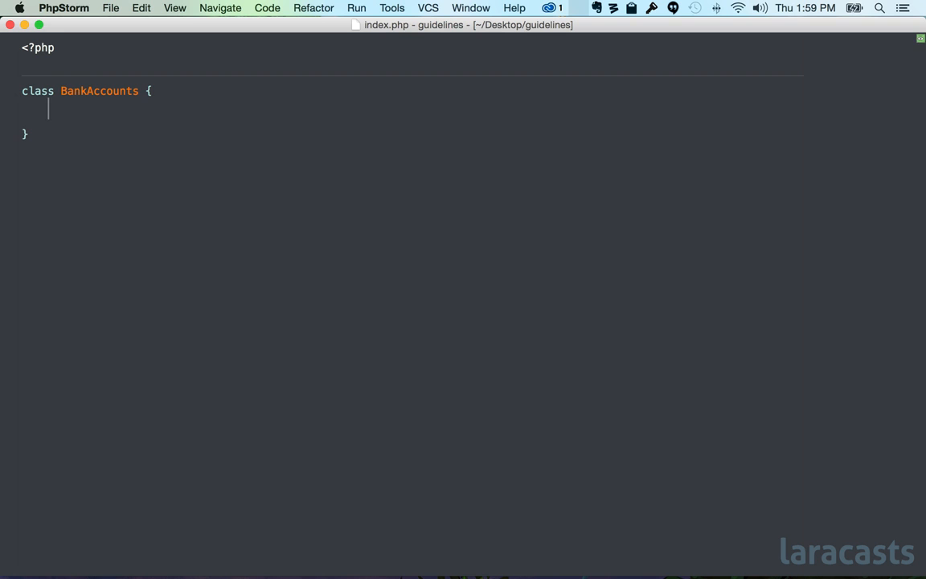
type("protected $ac")
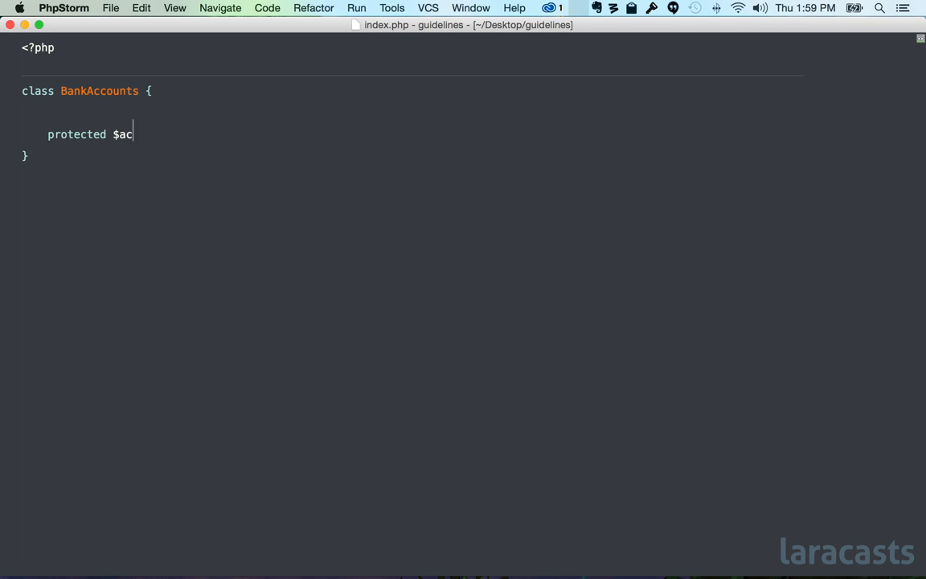
type("counts;")
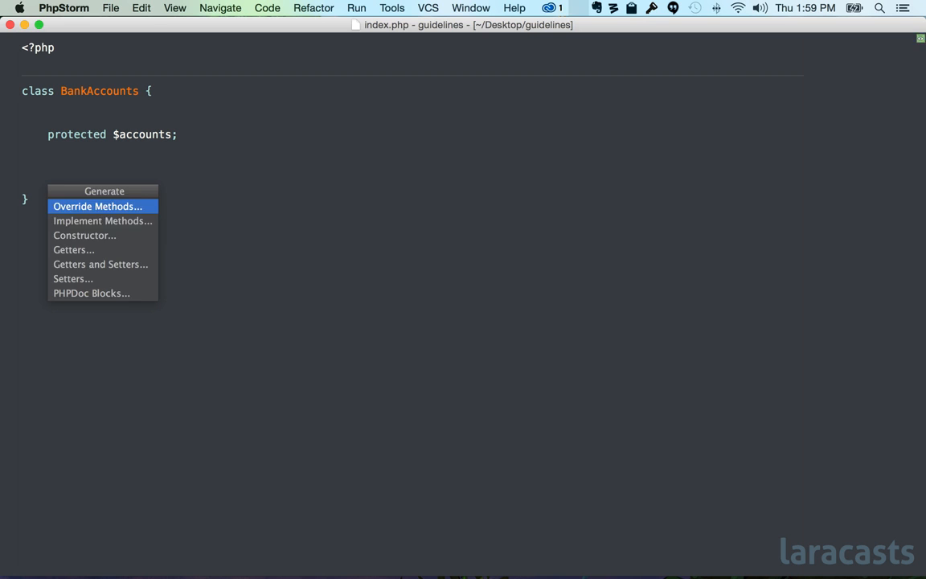
left_click(83, 235)
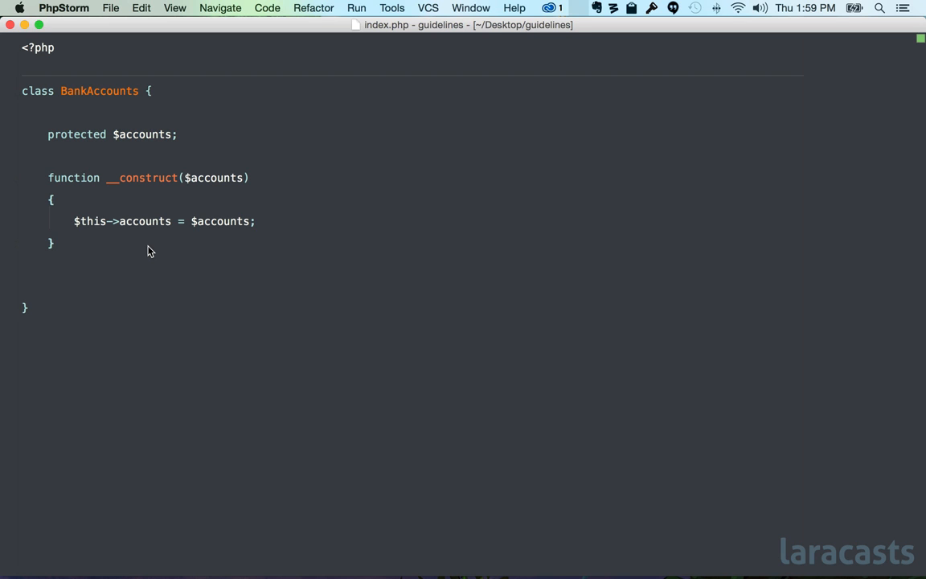
Start filterBy($accountType) with $filtered = [] and a foreach over $this->accounts.
type("public function ()")
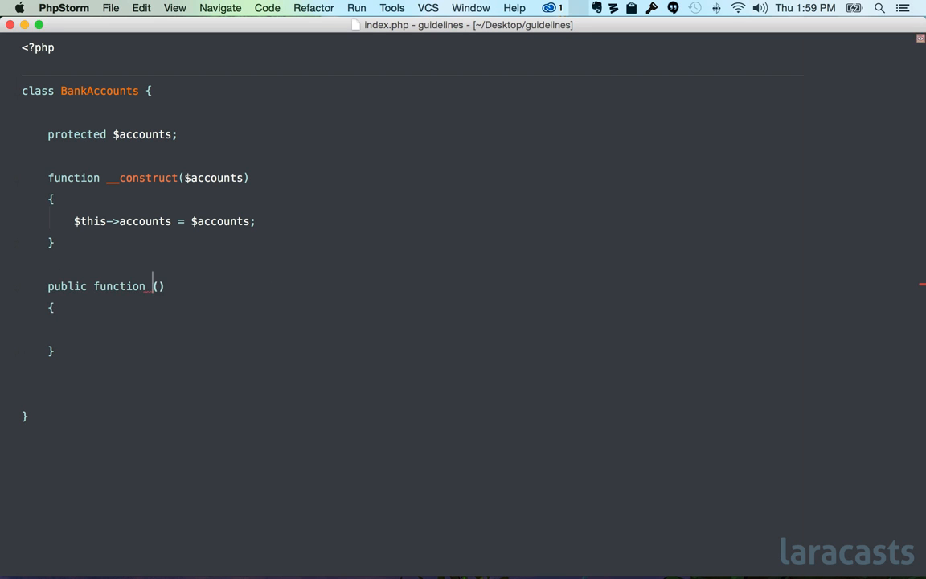
type("filterBy($ac")
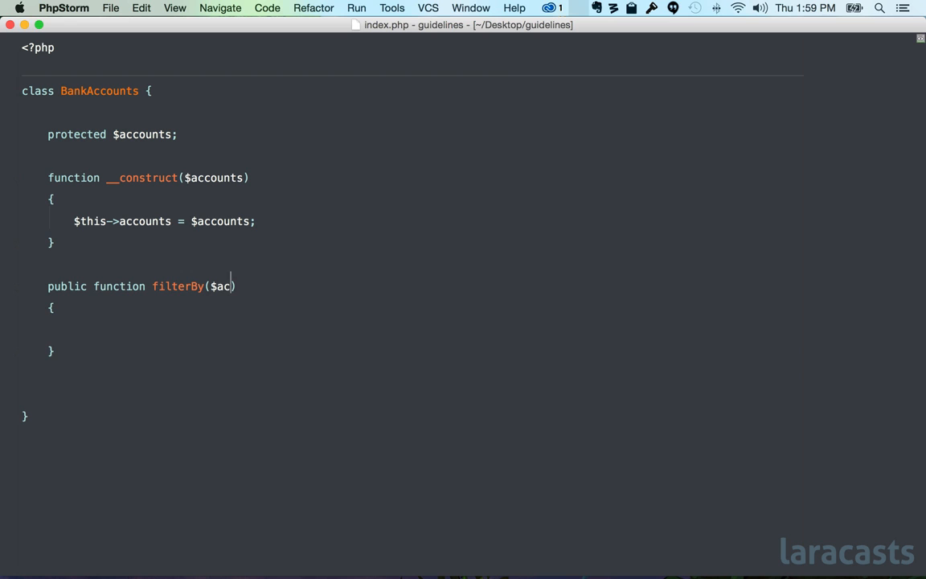
type("countType")
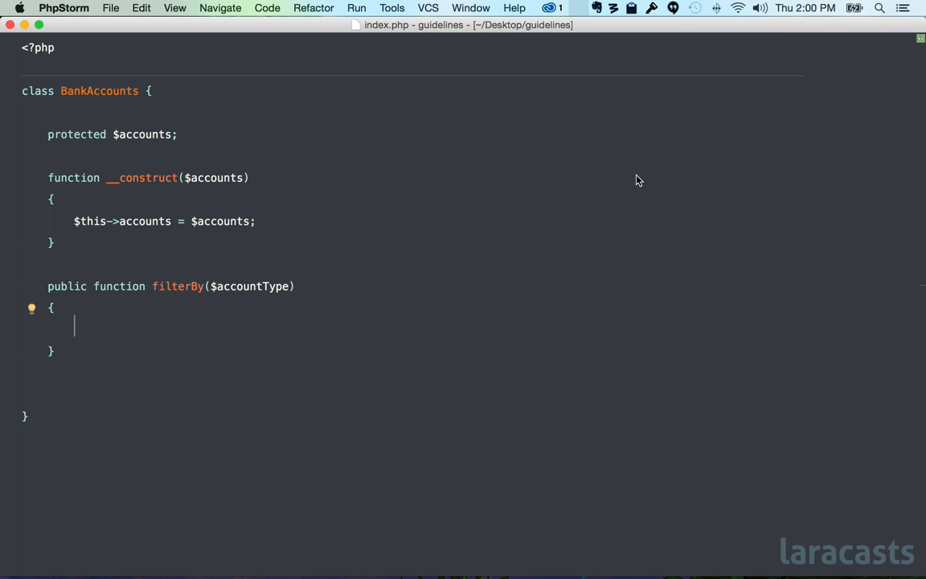
type("$")
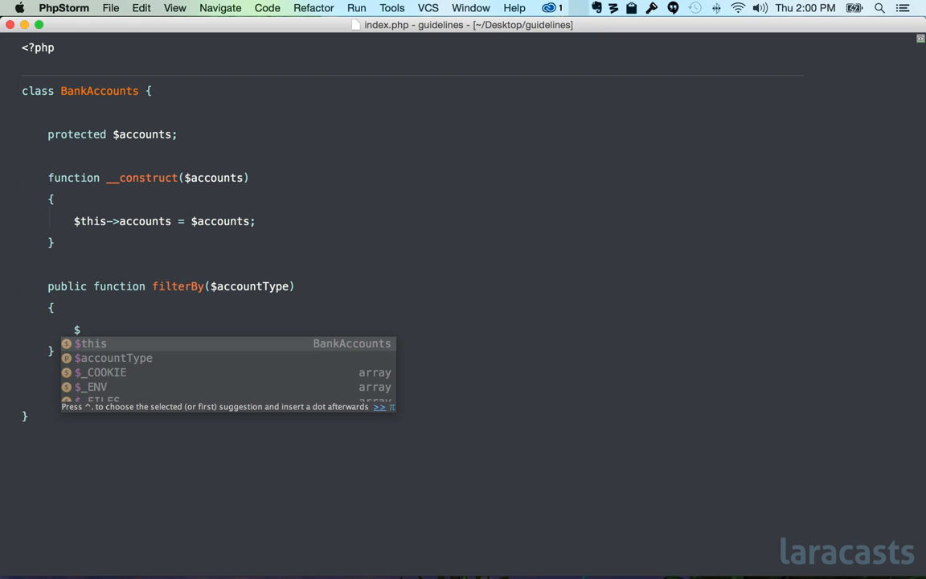
type("filtered = [];")
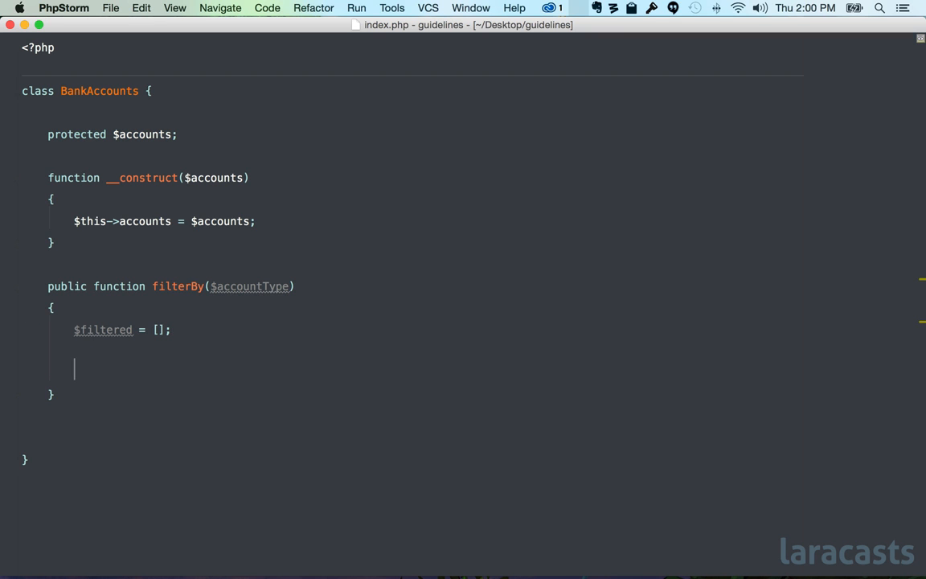
type("foreach ($this->a")
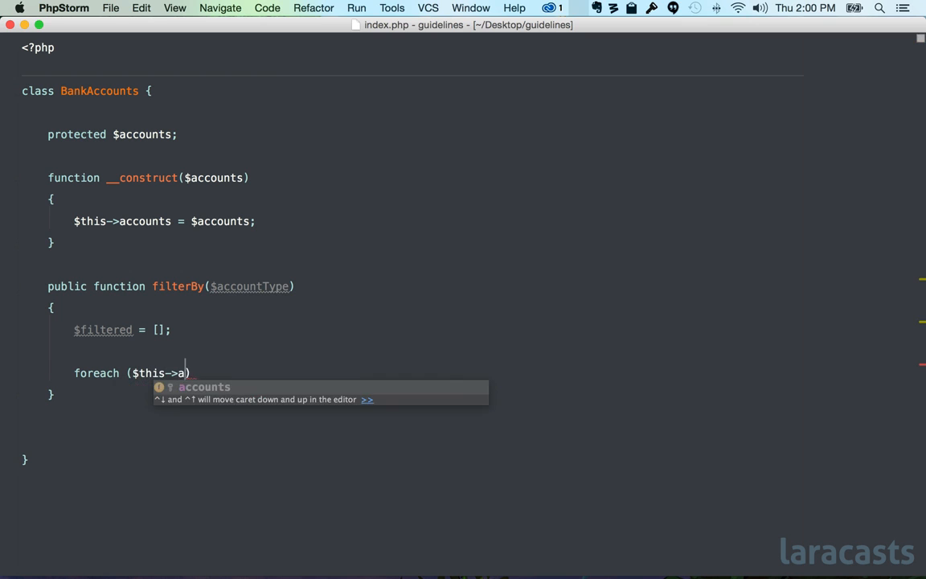
type("counts as $account")
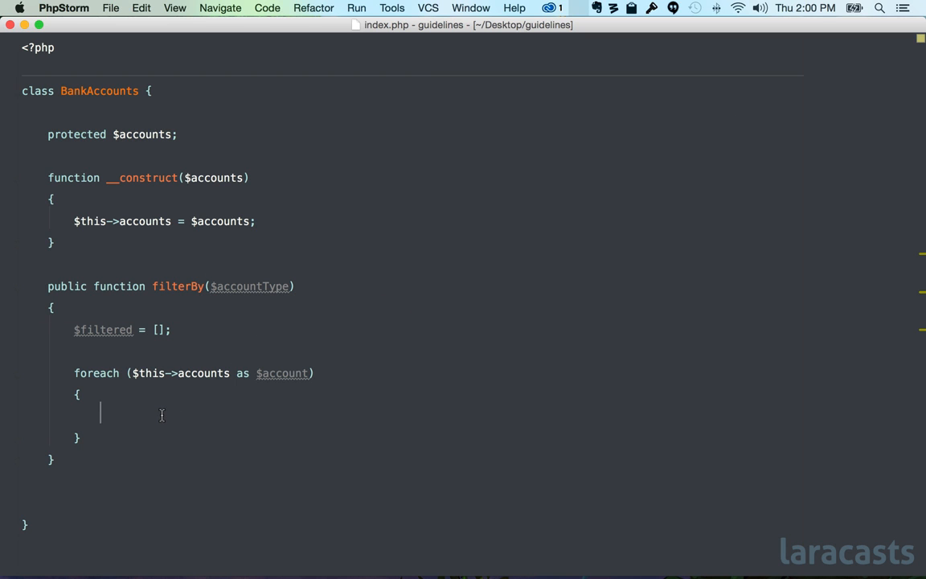
Nest ifs on $account->type() == $accountType and isActive(), appending $account to $filtered.
type("if")
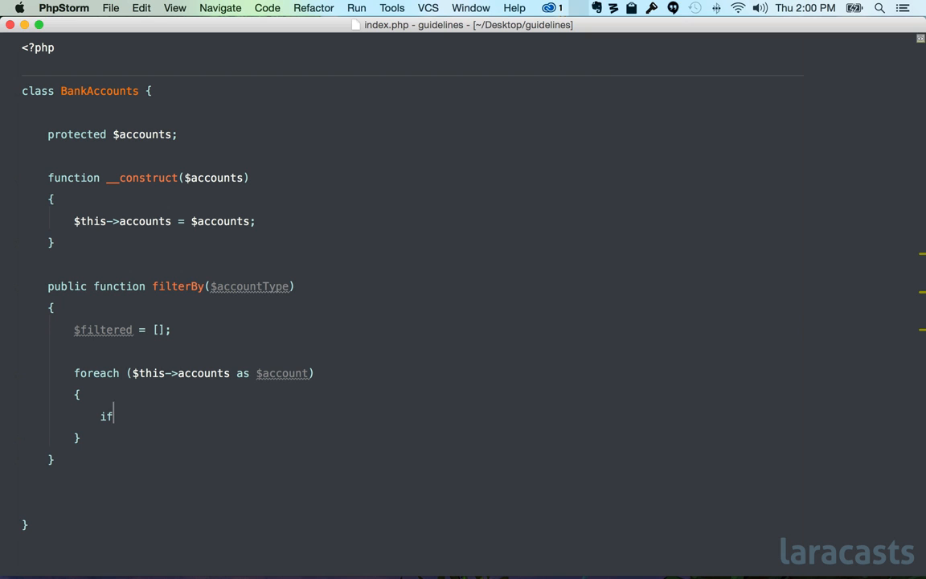
type("($account)")
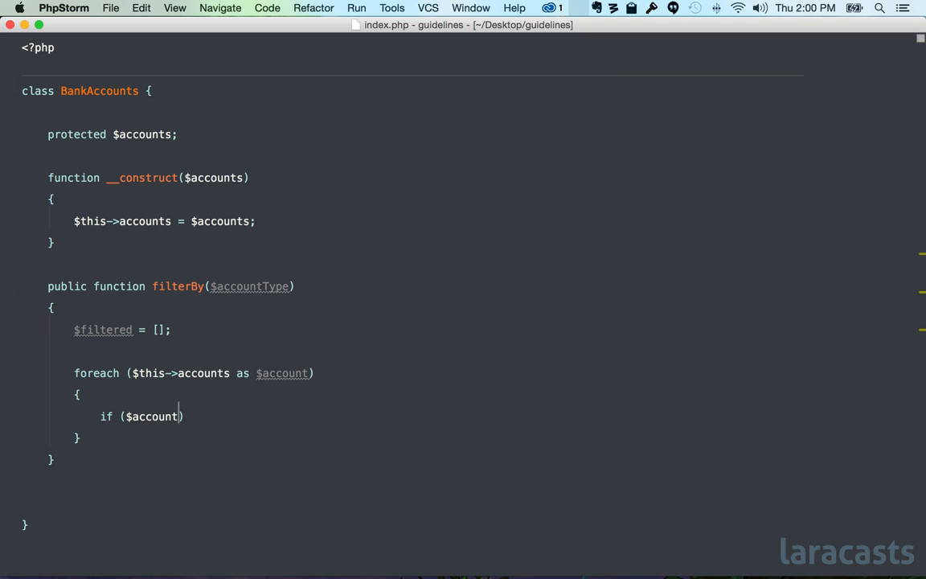
type("->type() ==")
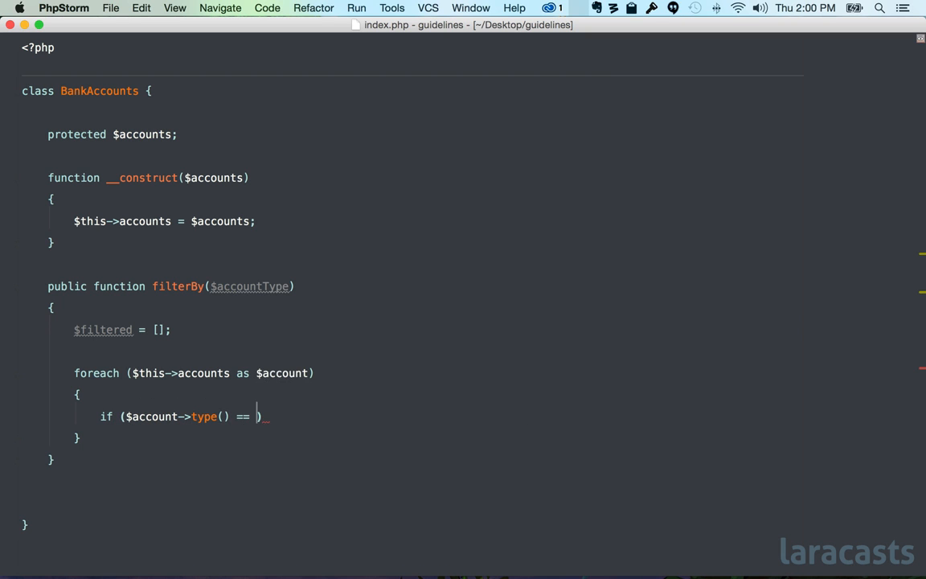
type("$accountType")
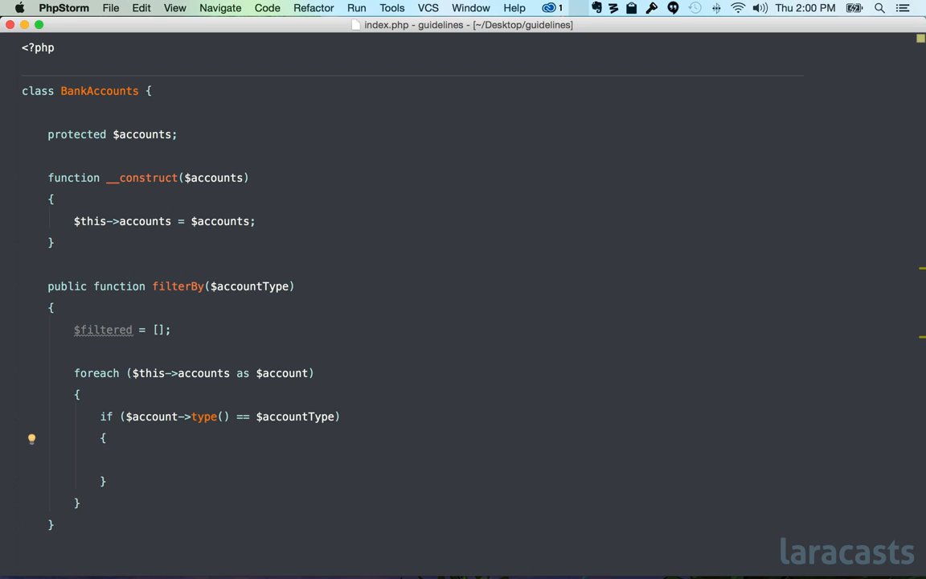
type("if ($account->isActive")
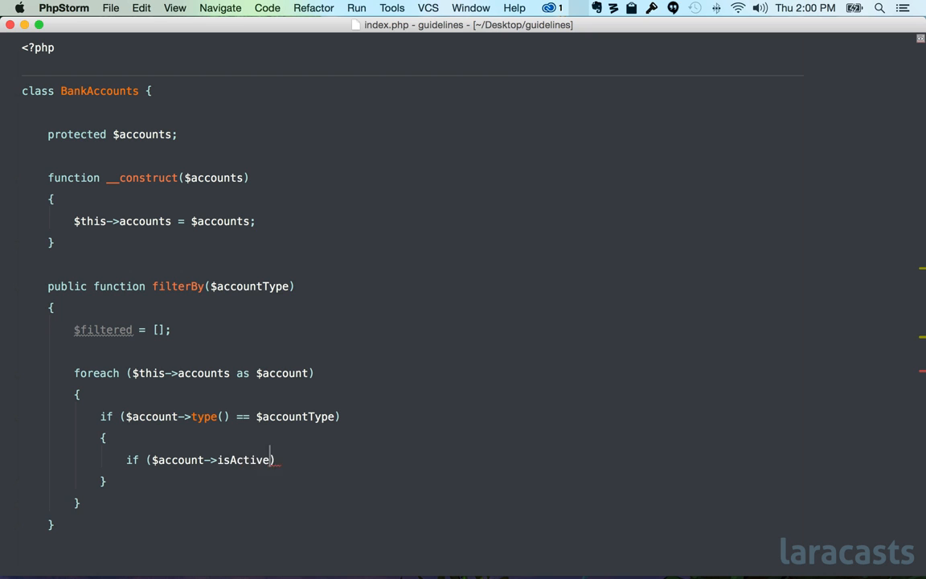
type("()")
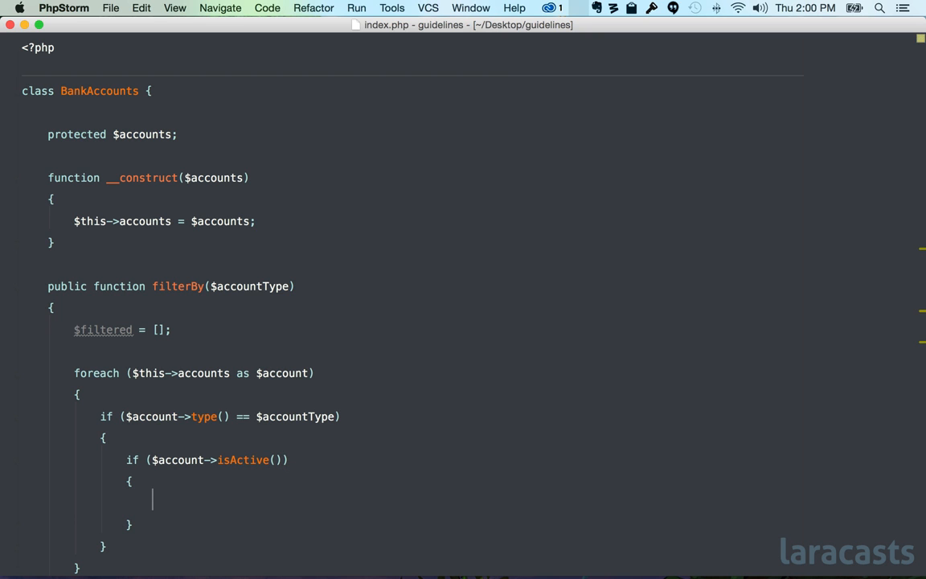
type("$filtered[] =")
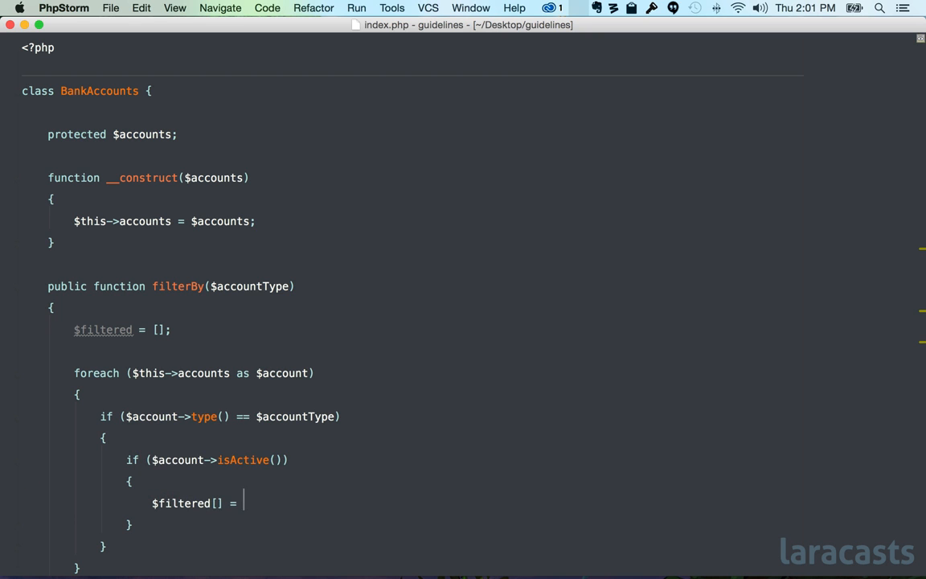
type("$account;")
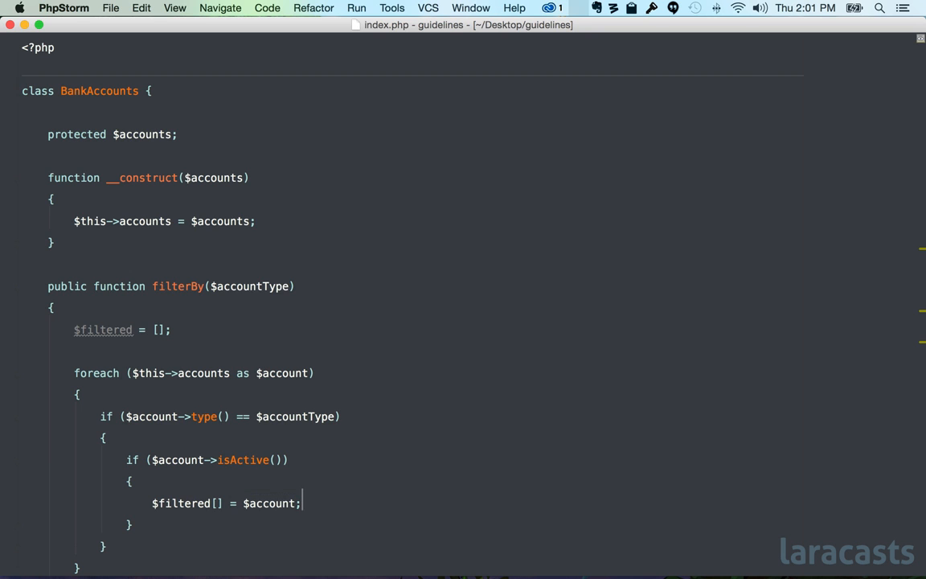
scroll("down", 3)
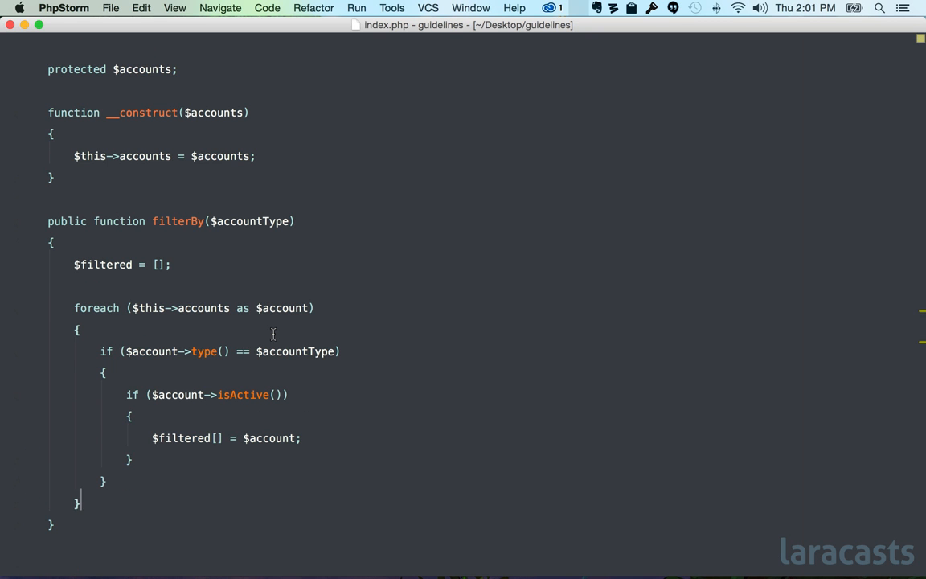
End filterBy with return $filtered; and add a temporary numbered nesting comment.
type("return $filtered;")
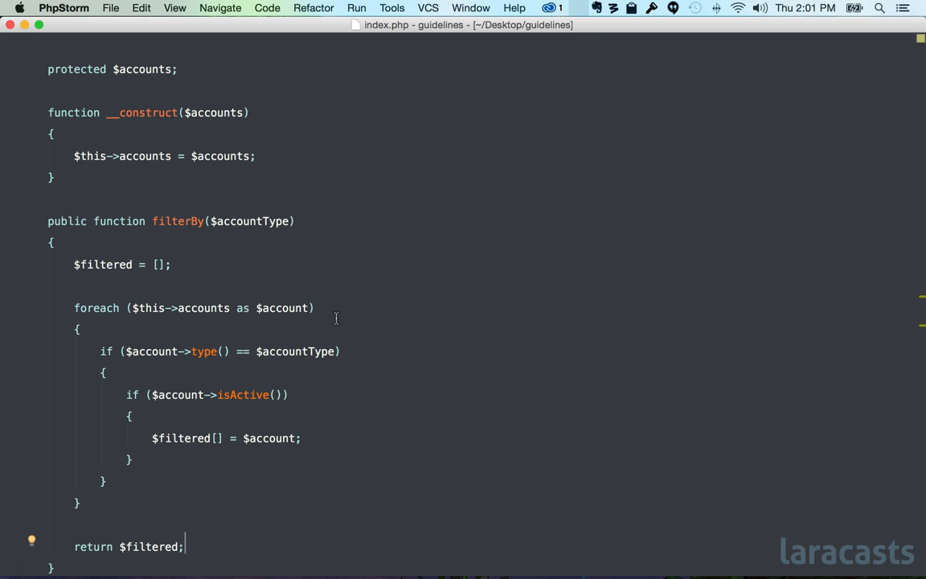
mouse_move(262, 280)
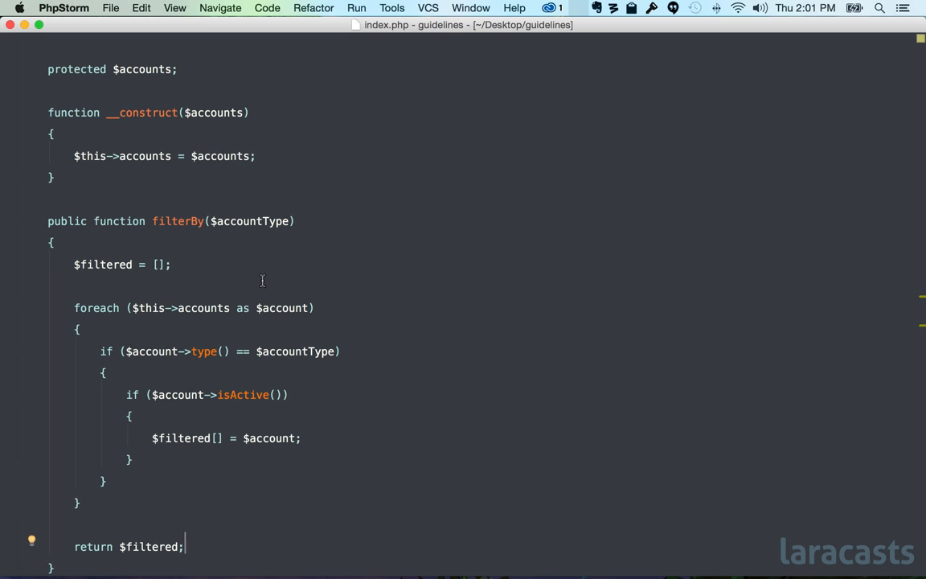
mouse_move(94, 277)
type("// 2")
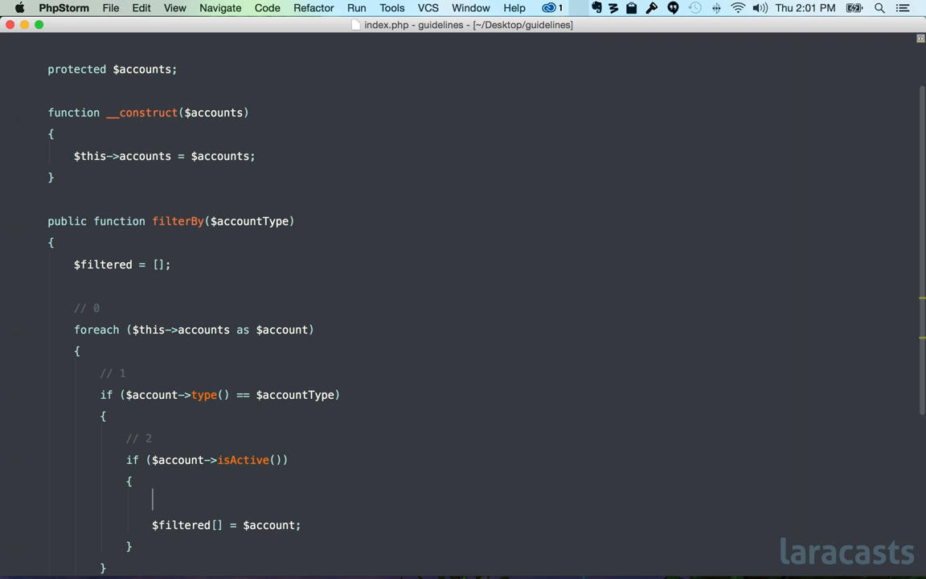
type("// 3")
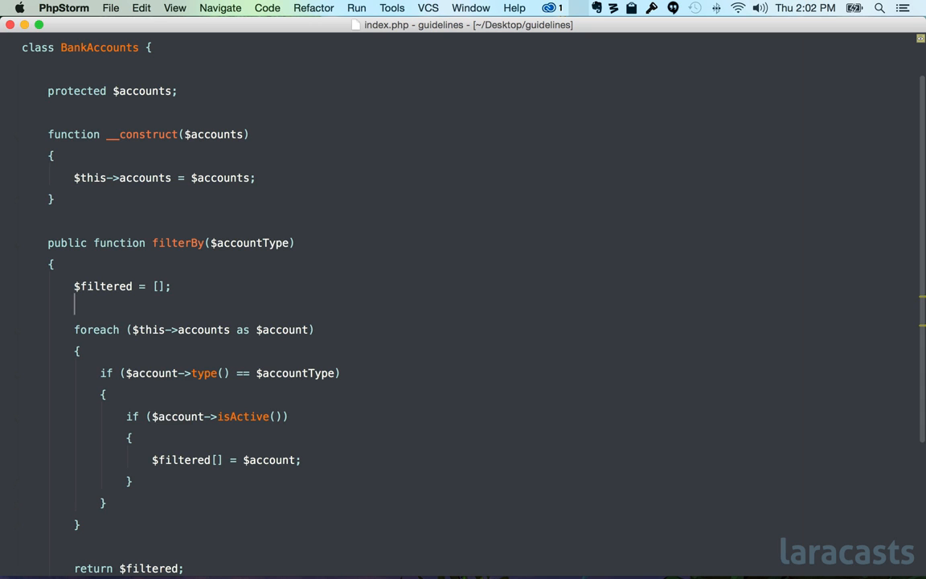
Write class Account with protected $type and a generated constructor assigning it.
scroll("down", 3)
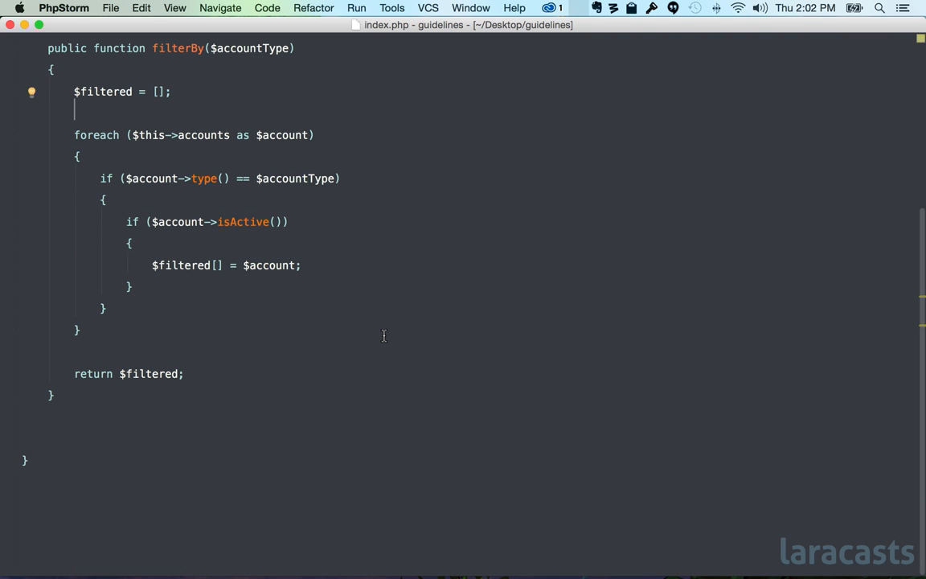
scroll("up", 3)
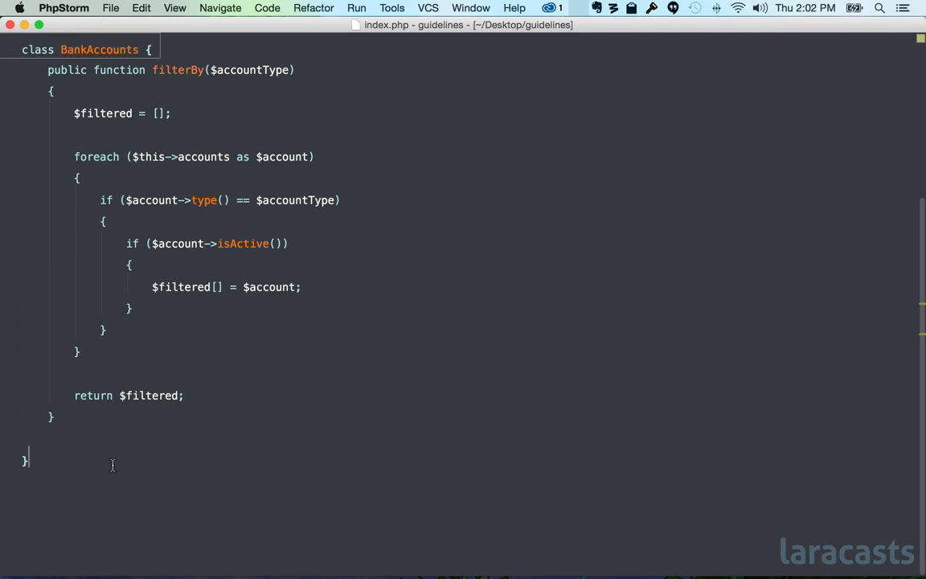
type("class Acco")
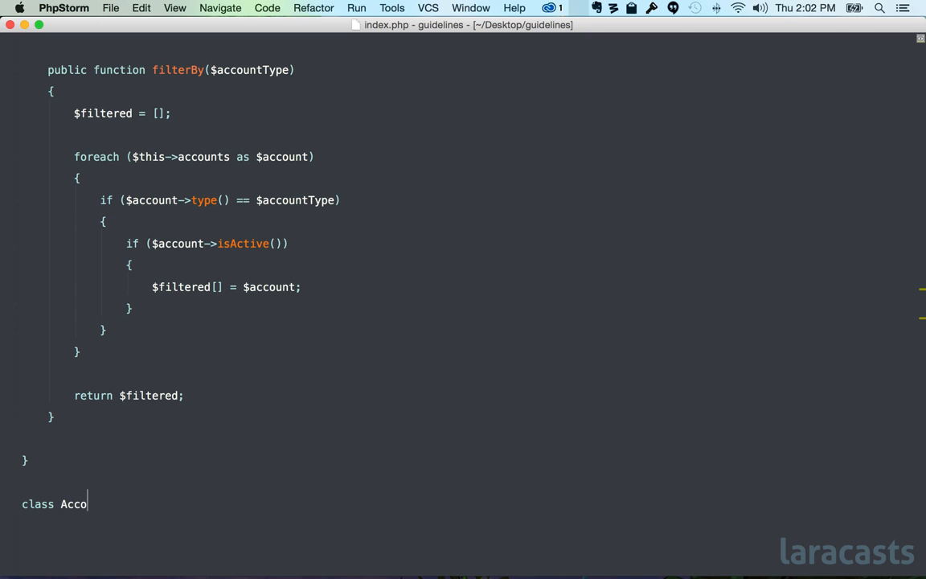
type("unt {")
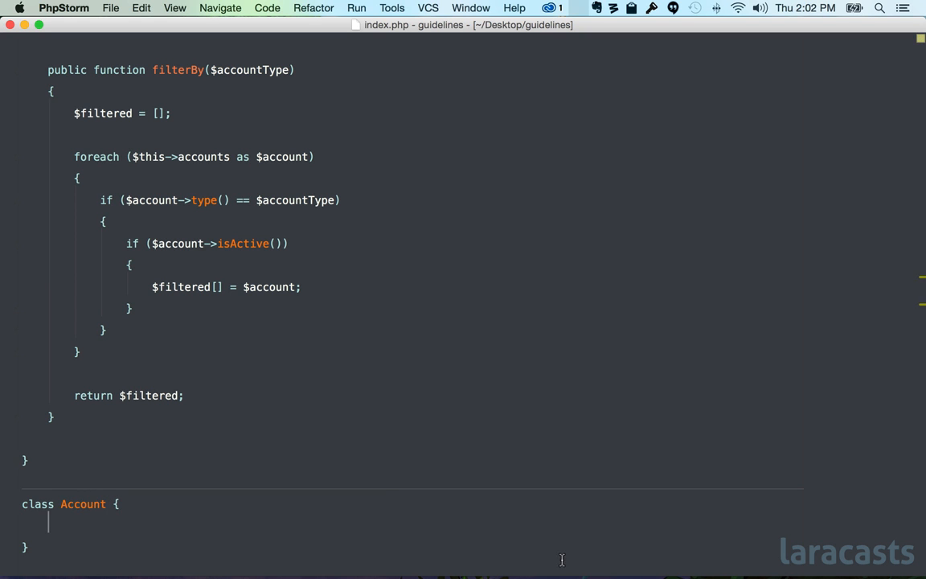
type("protected $type;")
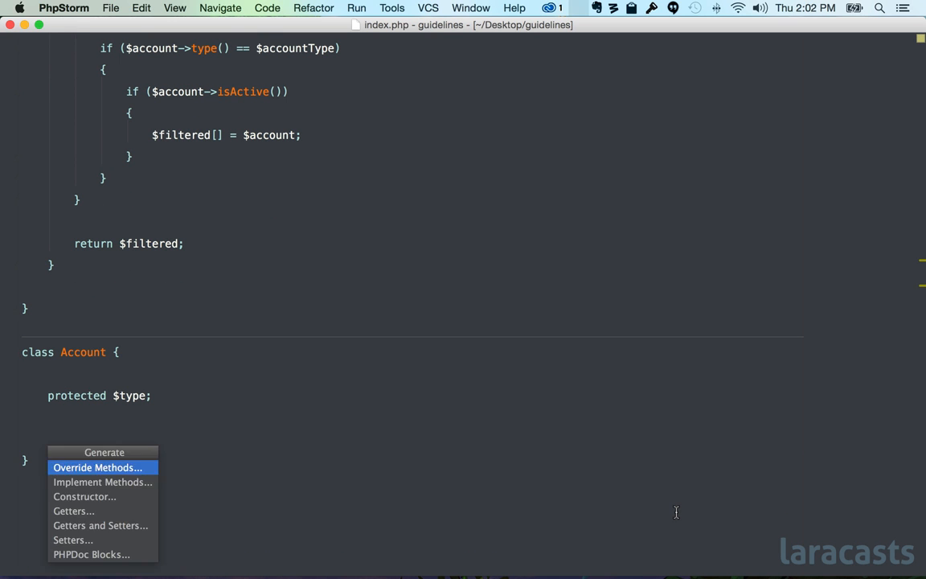
left_click(84, 495)
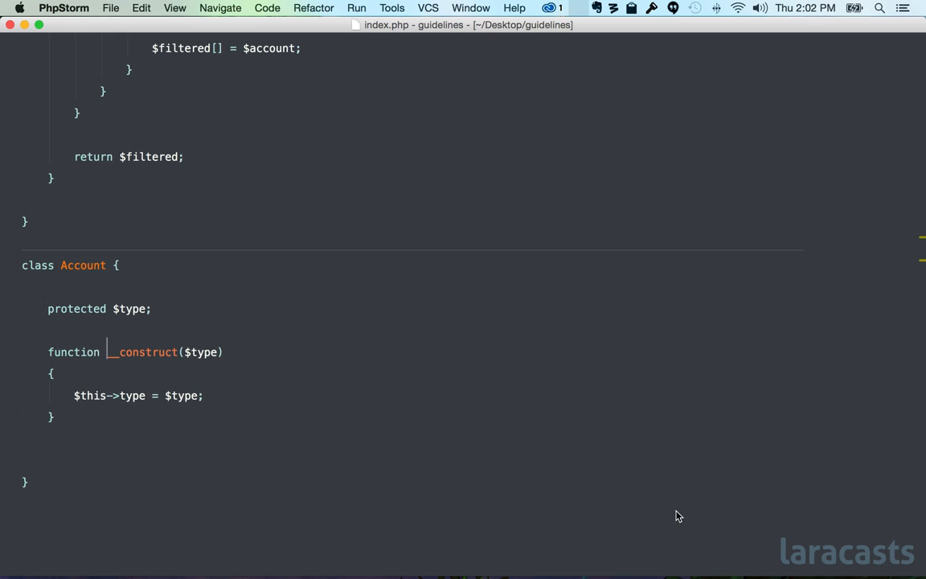
Add a type() getter returning $this->type and begin the isActive() method.
scroll("up", 3)
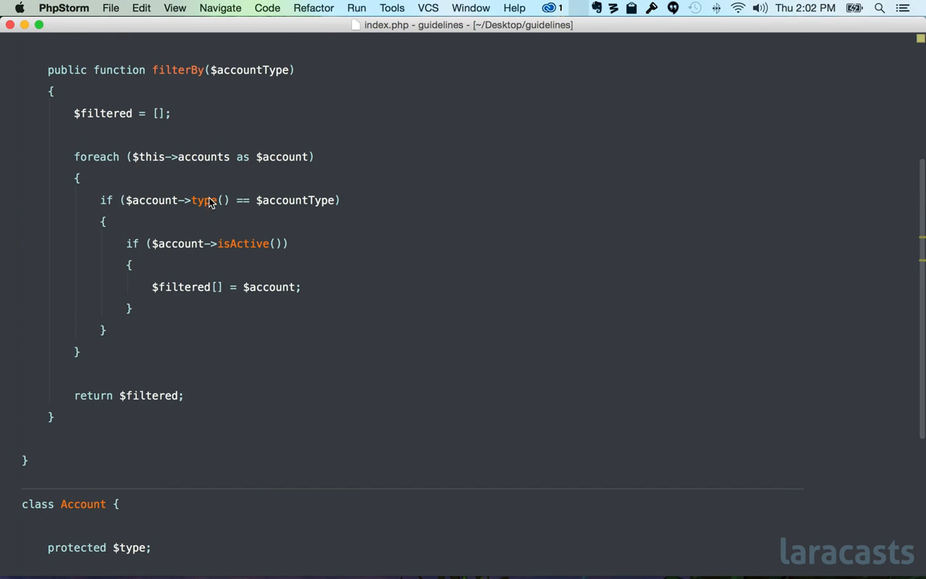
double_click(202, 199)
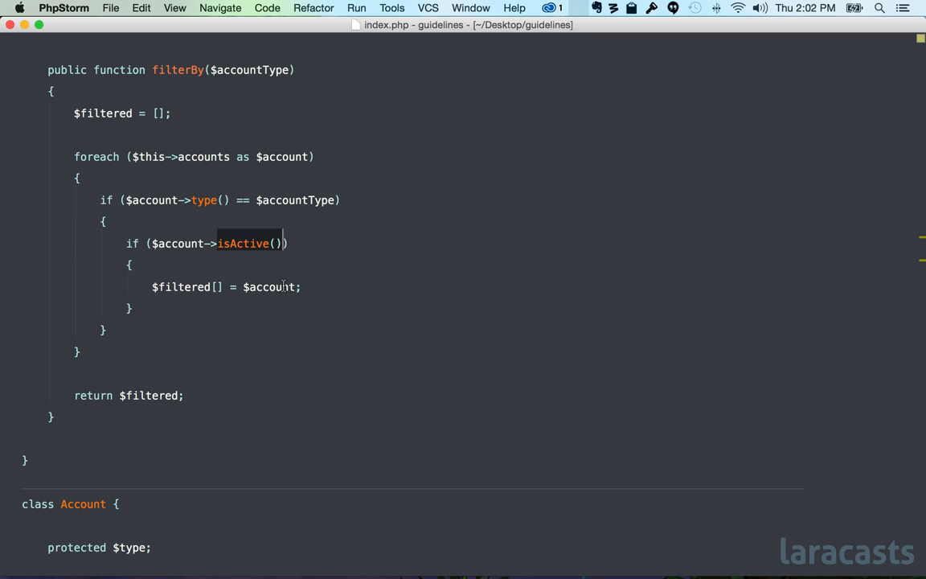
scroll("down", 3)
type("return $this-")
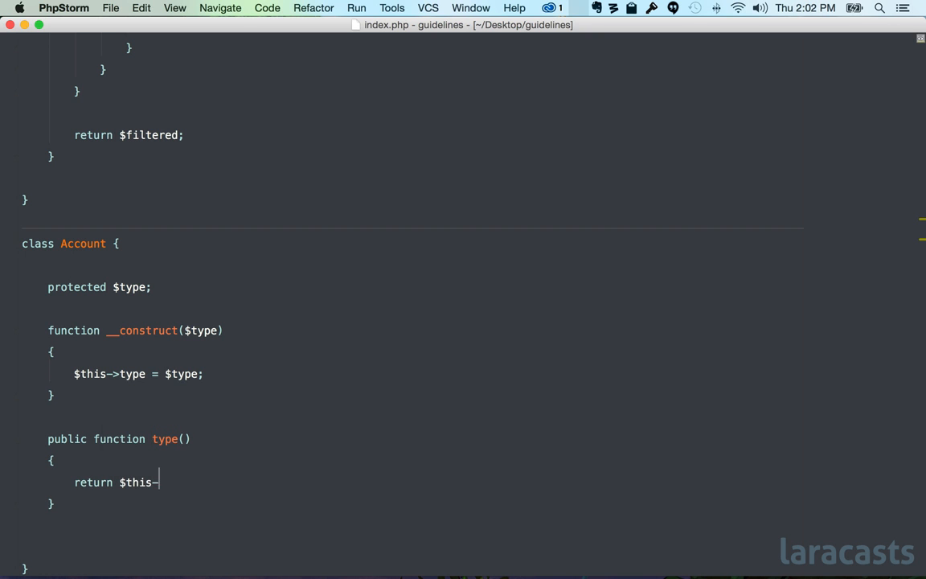
type("type;")
type("public function isActive(")
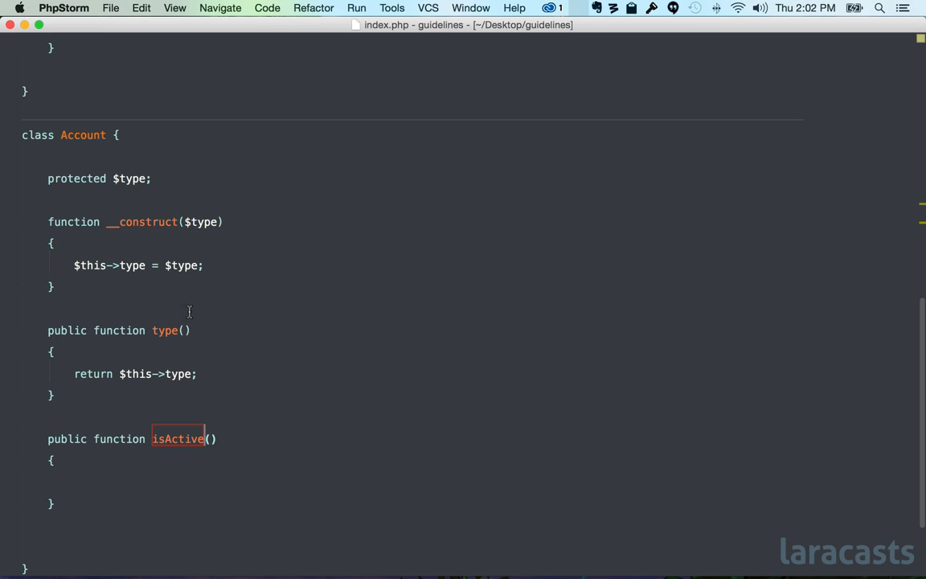
type("return true;")
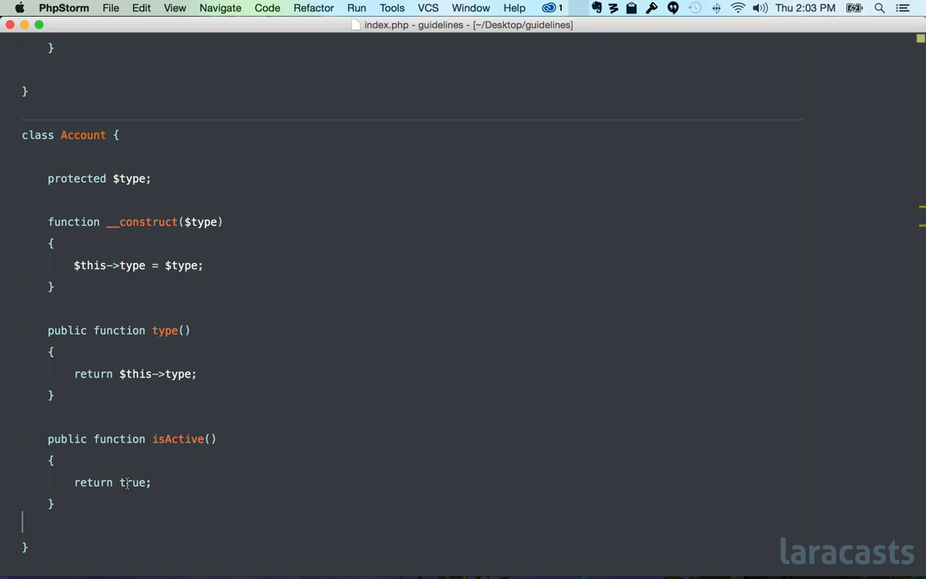
mouse_move(196, 443)
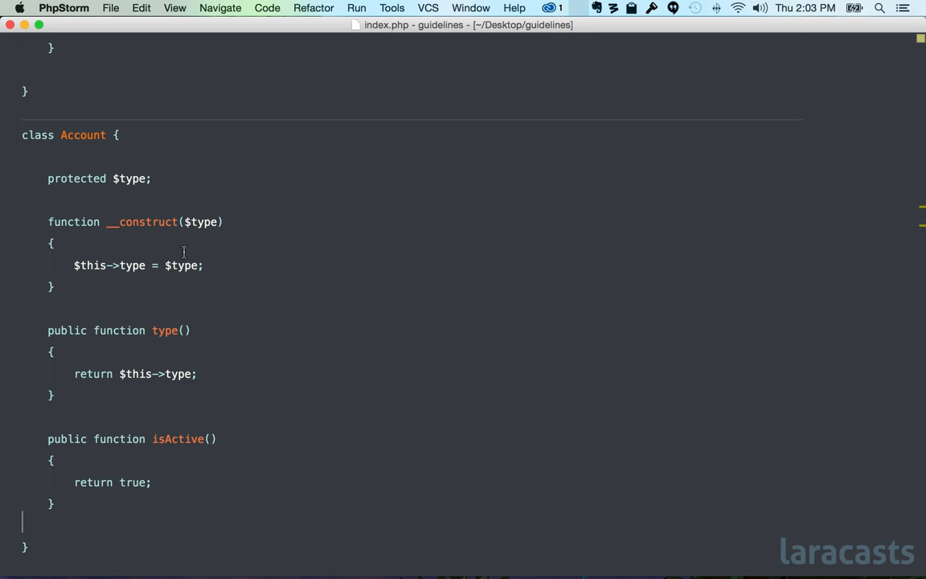
mouse_move(141, 200)
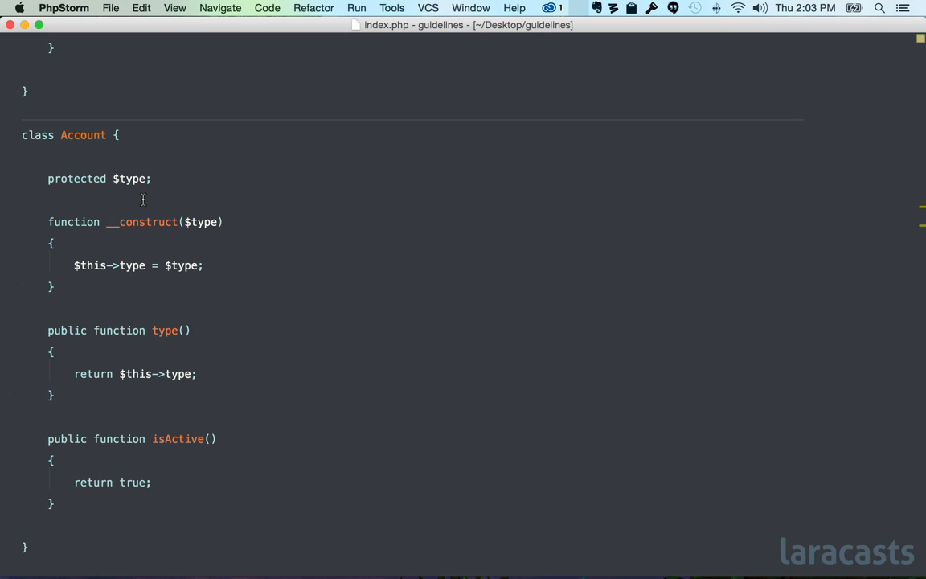
mouse_move(122, 280)
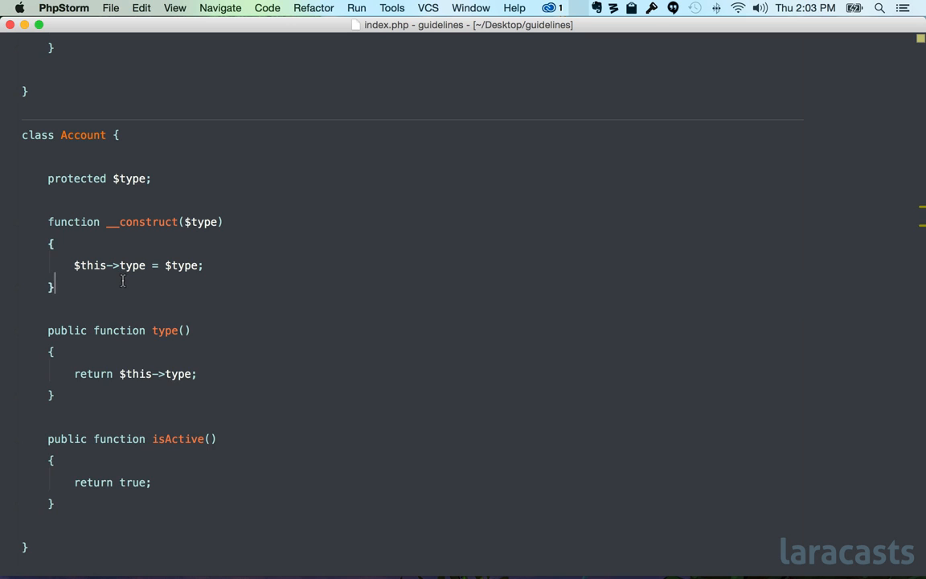
Add public static function open($type) returning new static($type).
type("public stat")
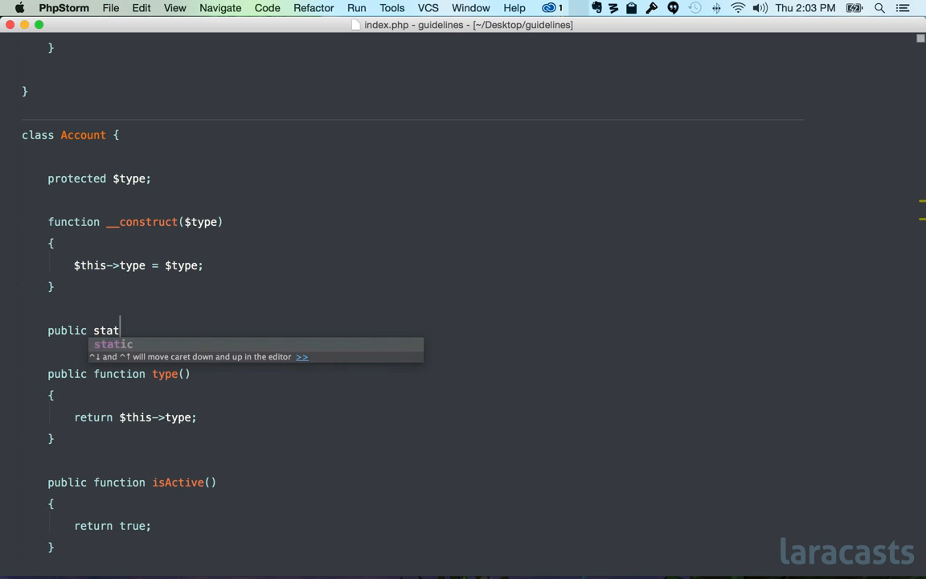
type("ic function open()")
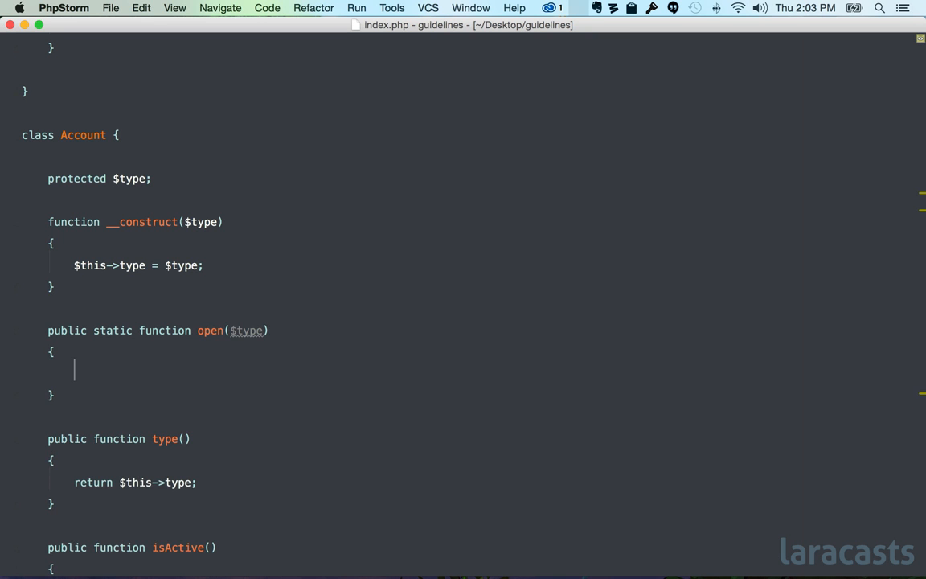
type("return")
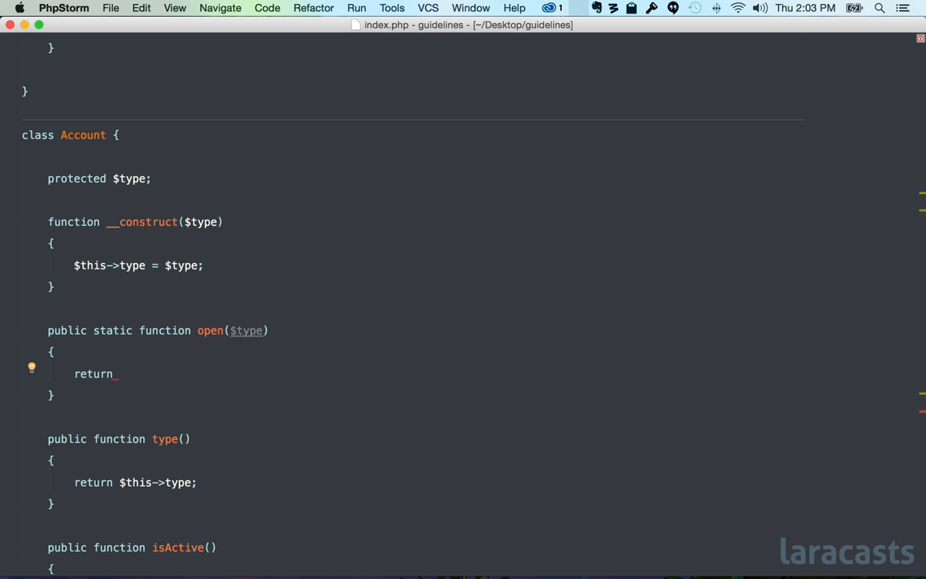
type("new static($type);")
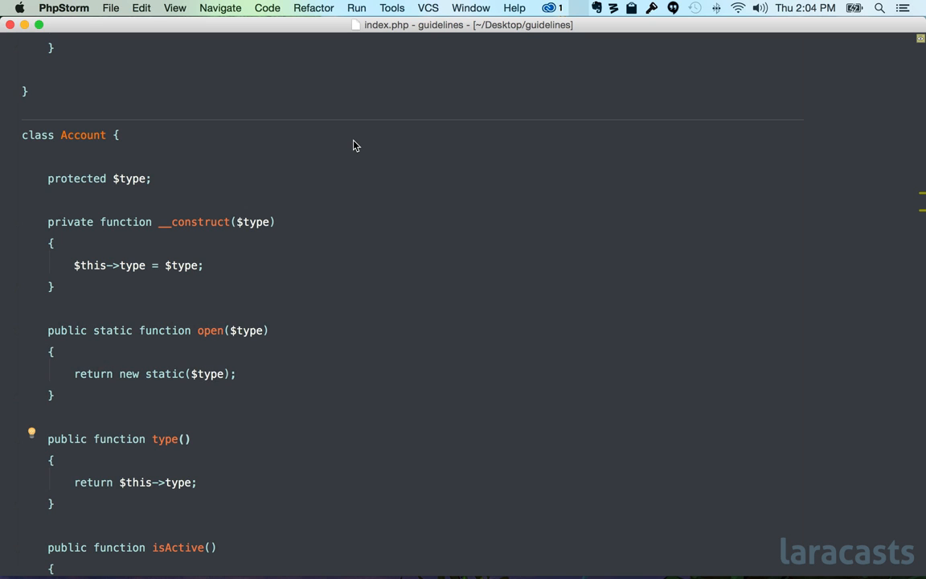
Build accounts via Account::open('savings') and wrap them in $accounts = new BankAccounts(...).
scroll("down", 3)
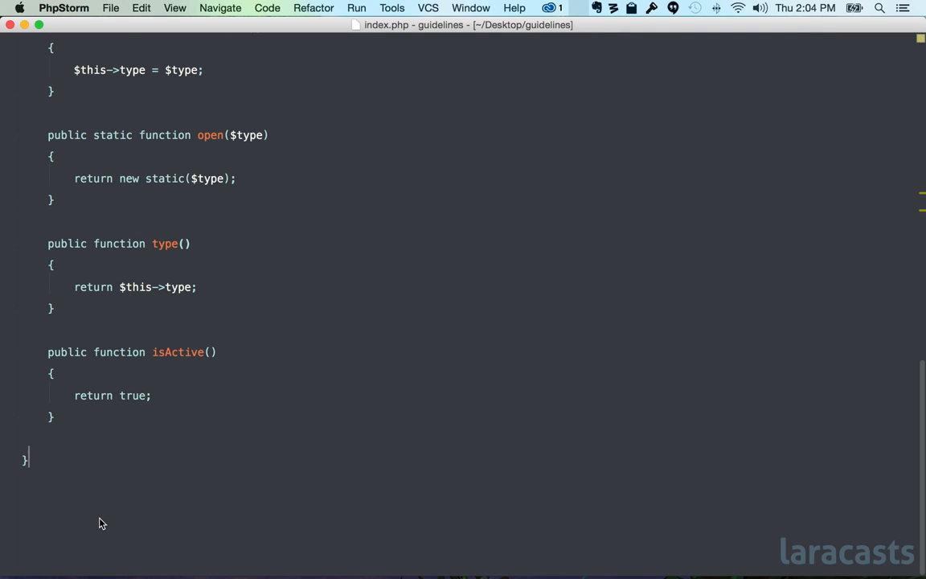
type("$accounts = [")
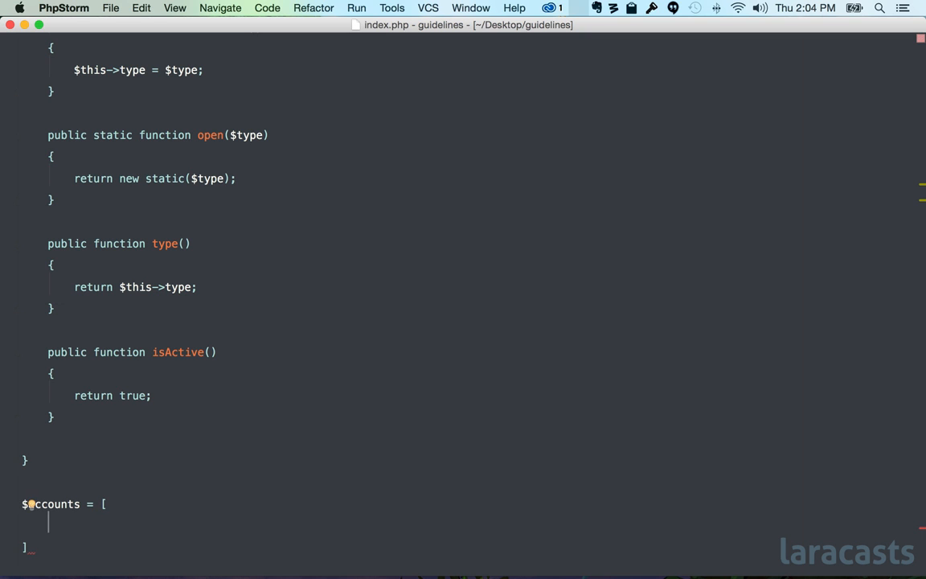
type("Account::open('checking'),")
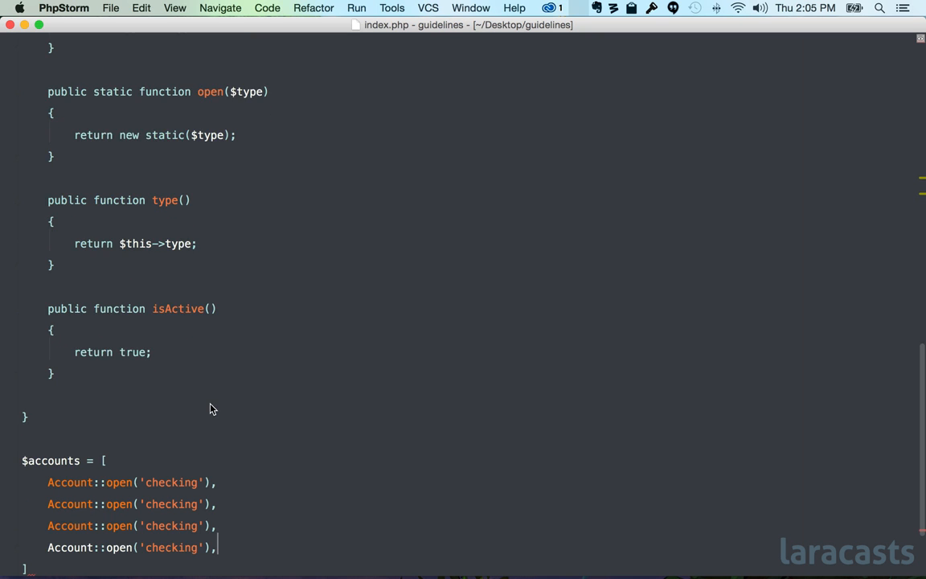
type("s")
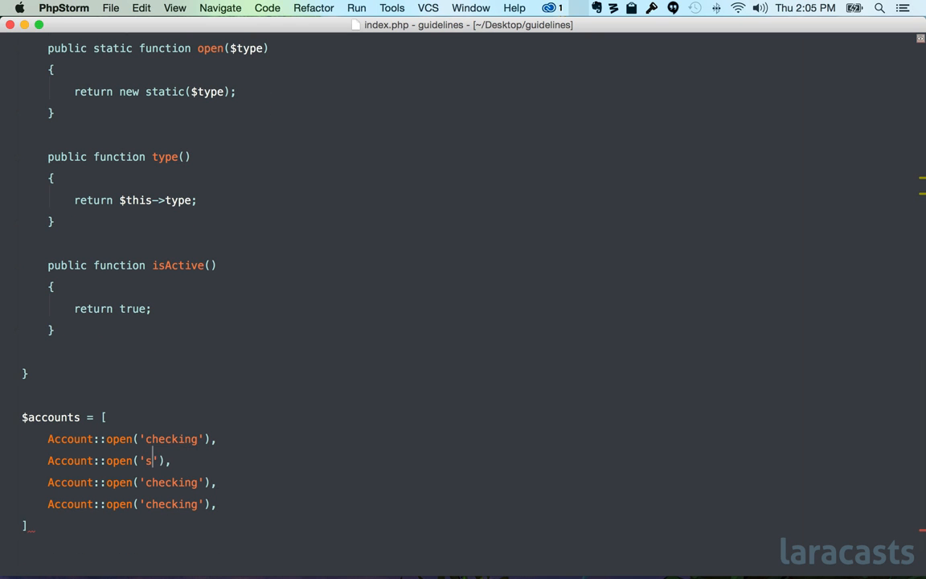
type("avings")
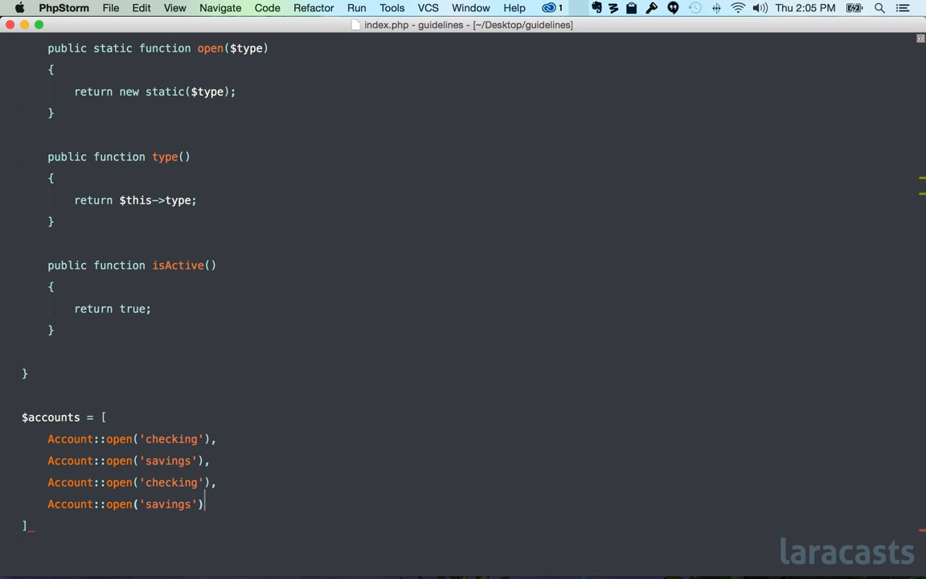
type("new")
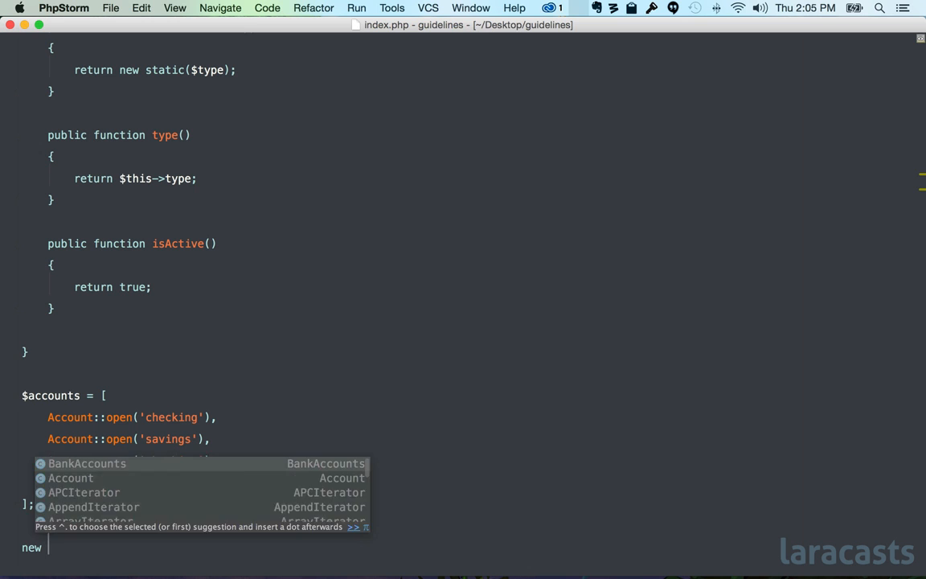
type("BankAccounts($accounts);")
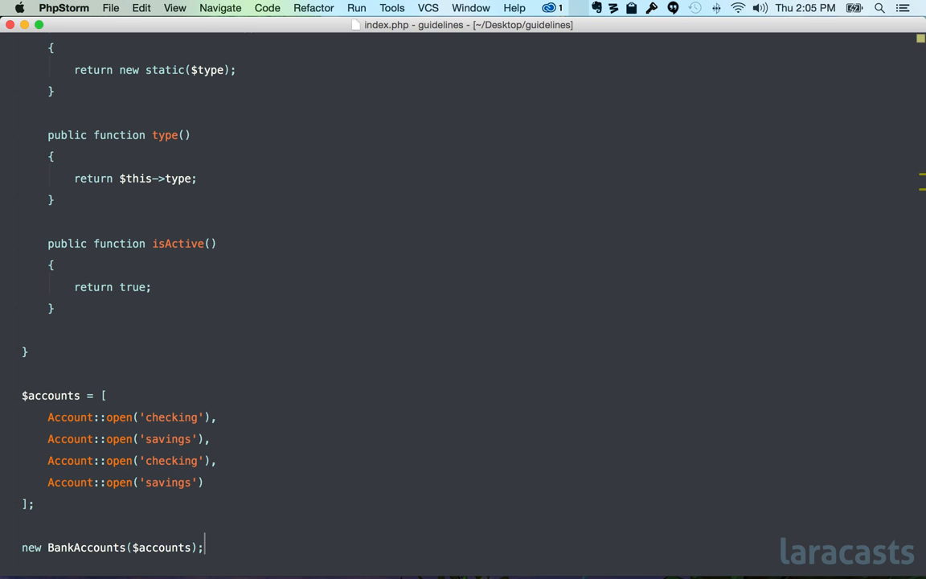
type("$accounts =")
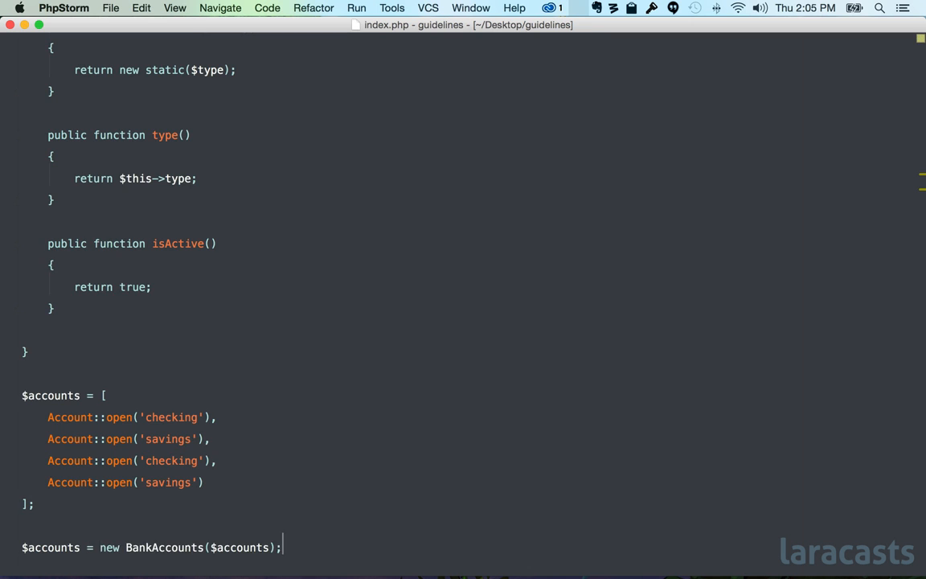
Assign $savings = $accounts->filterBy('savings');.
scroll("down", 3)
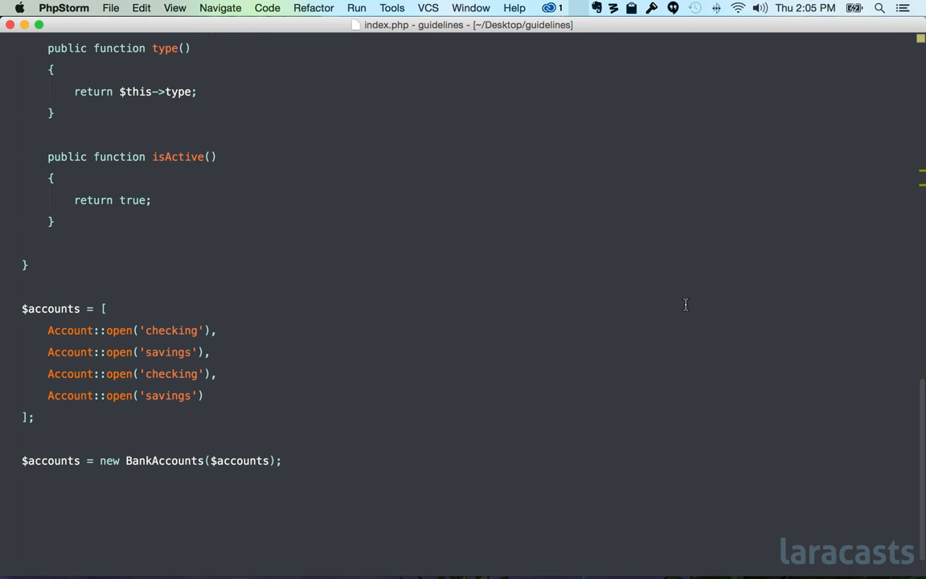
type("$savings")
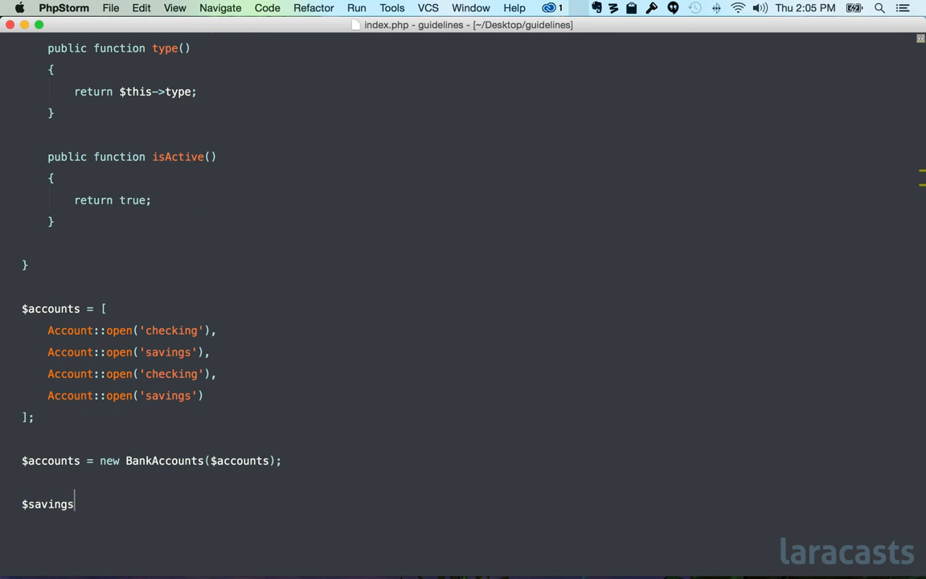
type("= $accounts->filterBy(")
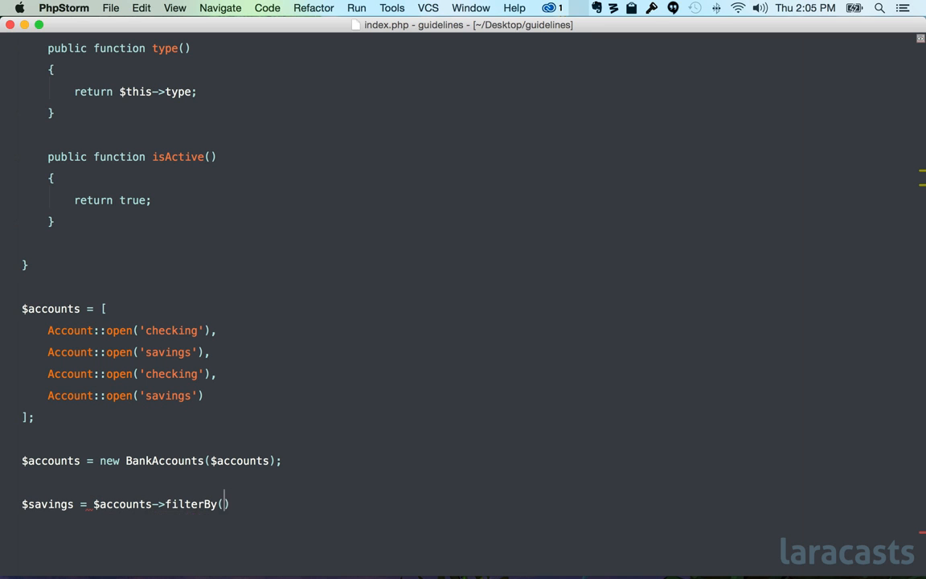
type("'savings');")
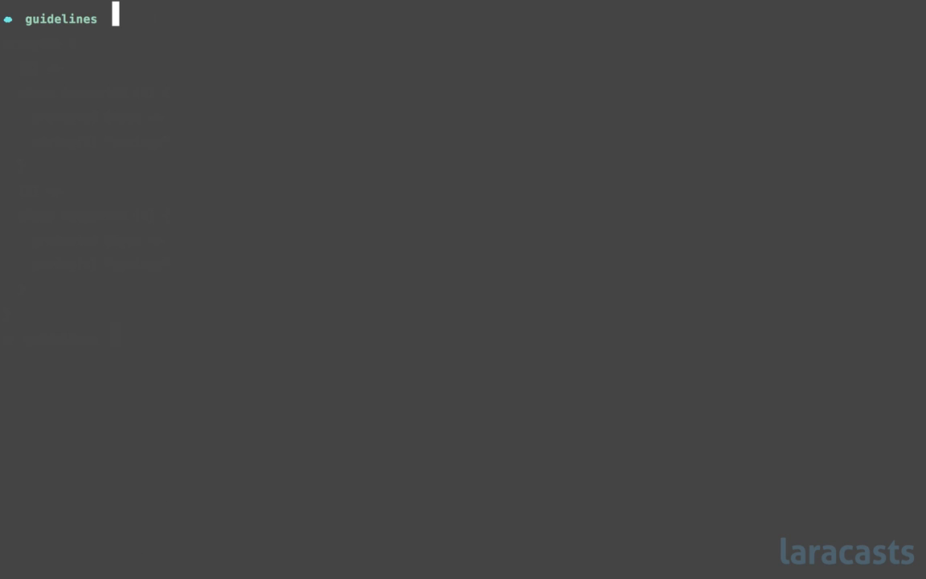
Run php index.php in the terminal to see the filtered savings accounts.
type("php in")
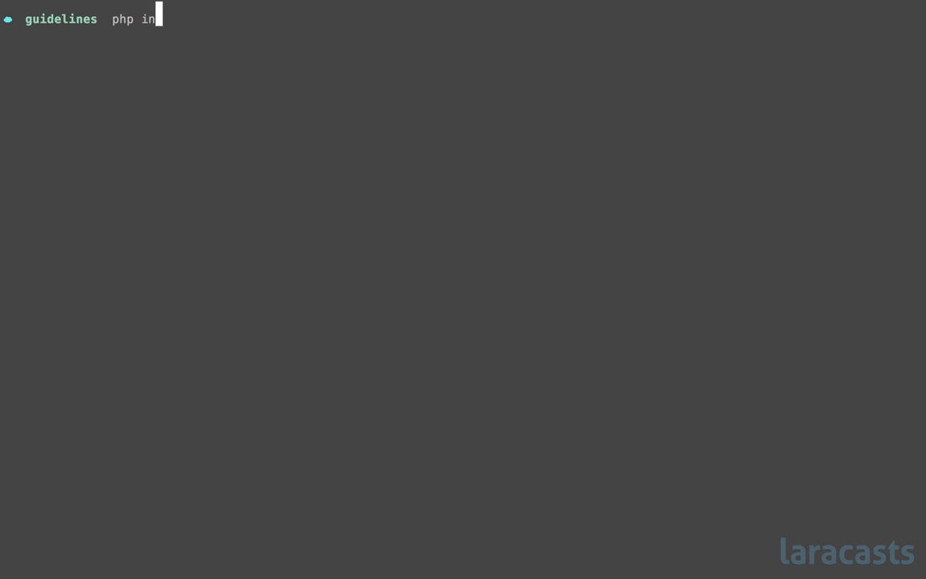
key("Return")
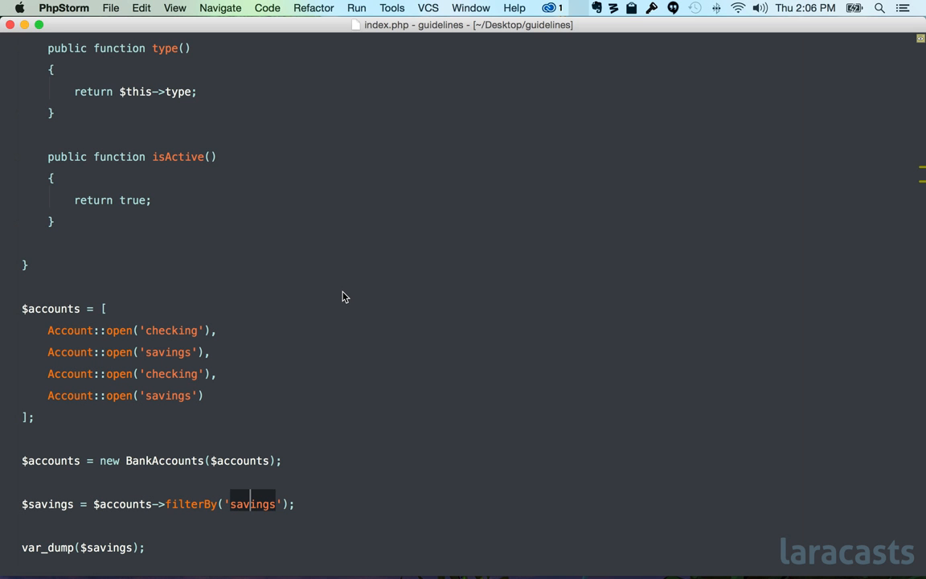
Scroll back up to the BankAccounts filterBy method and its nested checks.
scroll("up", 3)
type("if ($account->isActive())")
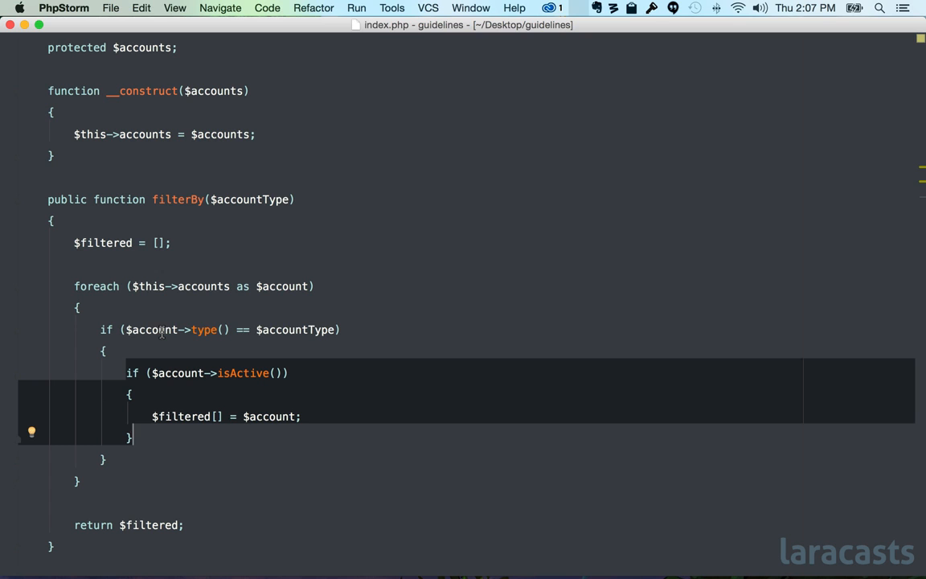
mouse_move(176, 368)
type(" && ")
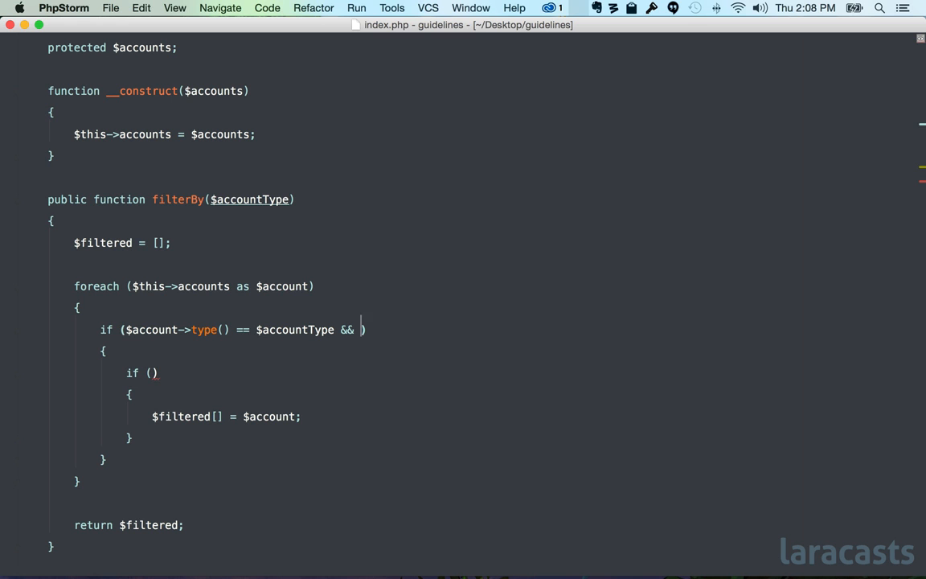
Combine the condition as $account->type() == $accountType && $account->isActive().
type("$account->isActive()")
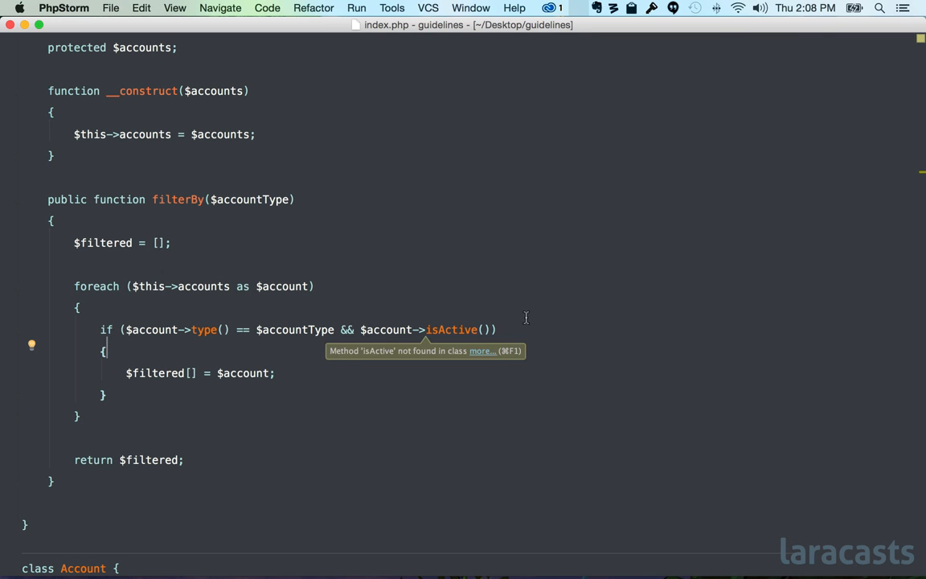
mouse_move(312, 382)
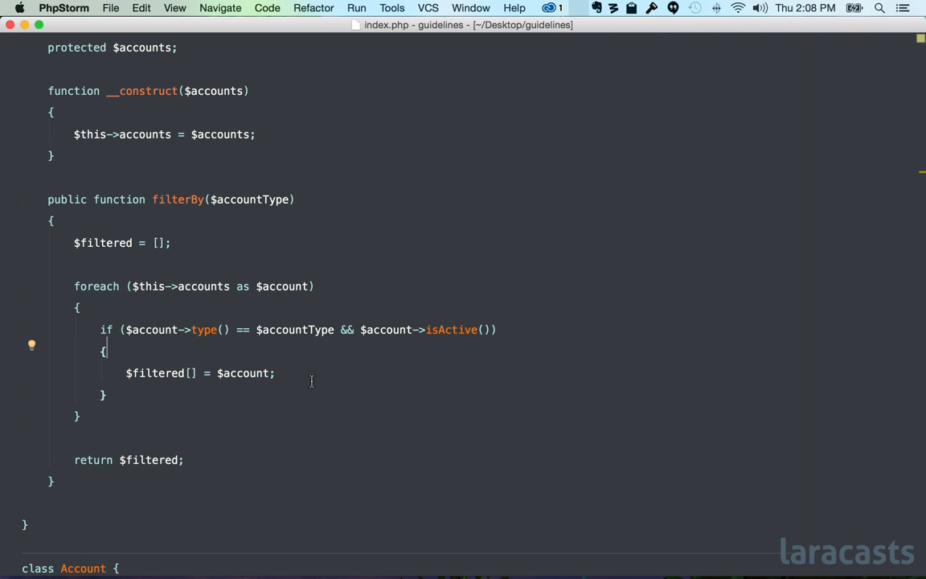
mouse_move(203, 307)
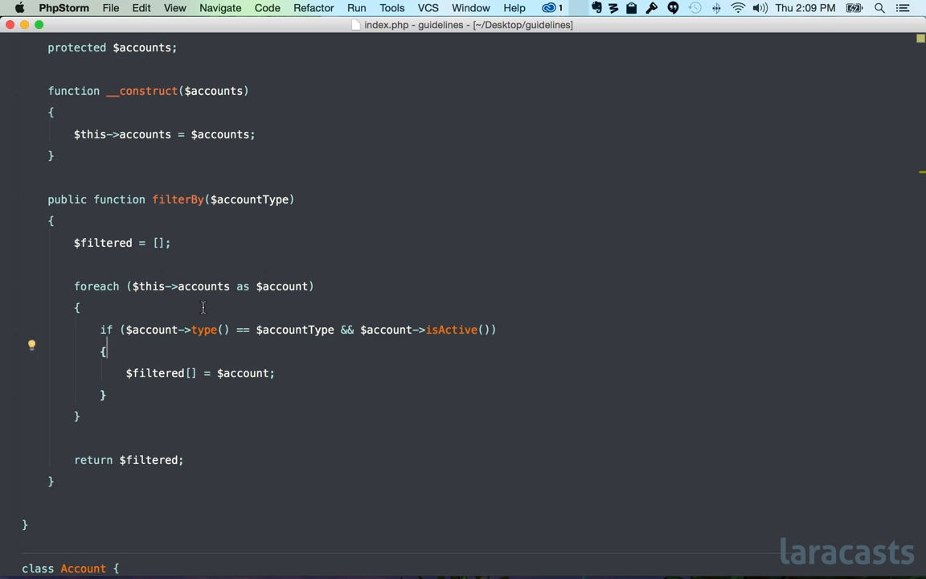
Add the comment 'If the account is of the type that was requested.' and retype the combined if line.
left_click(78, 307)
type("//")
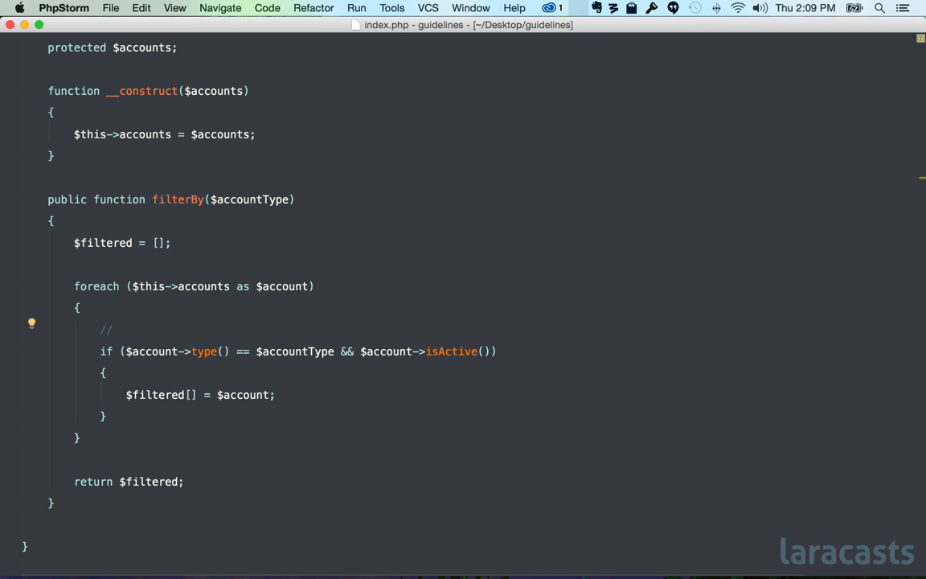
type("If the account is of the type th")
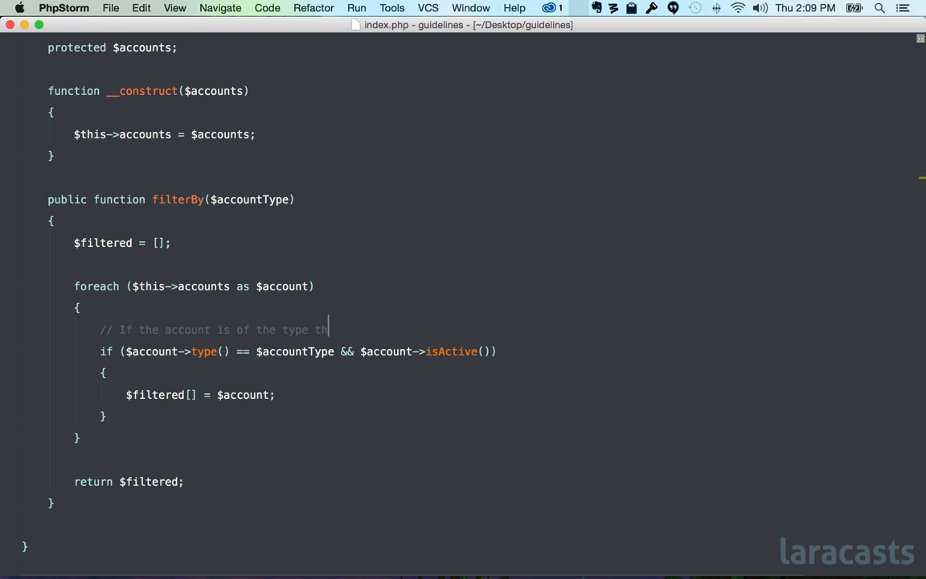
type("at was requested.")
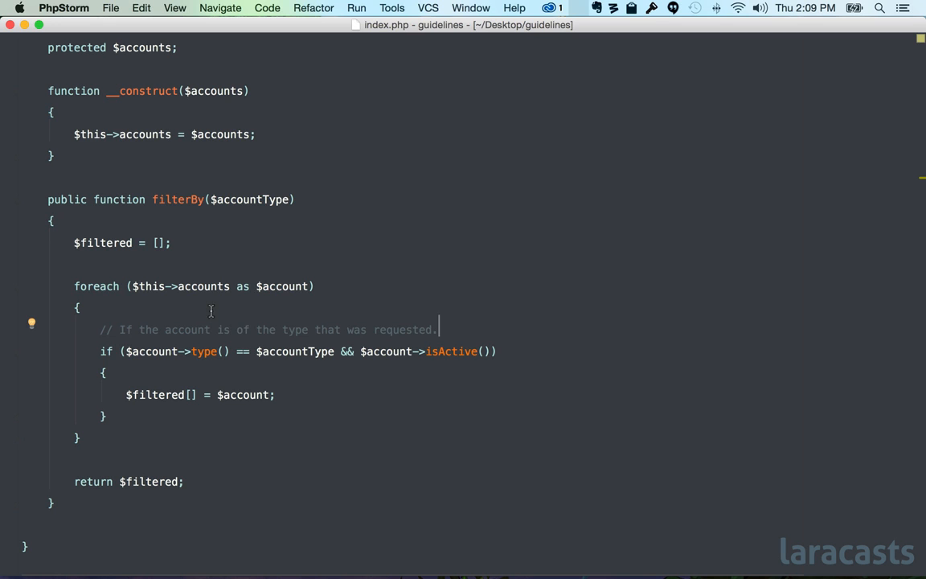
mouse_move(224, 333)
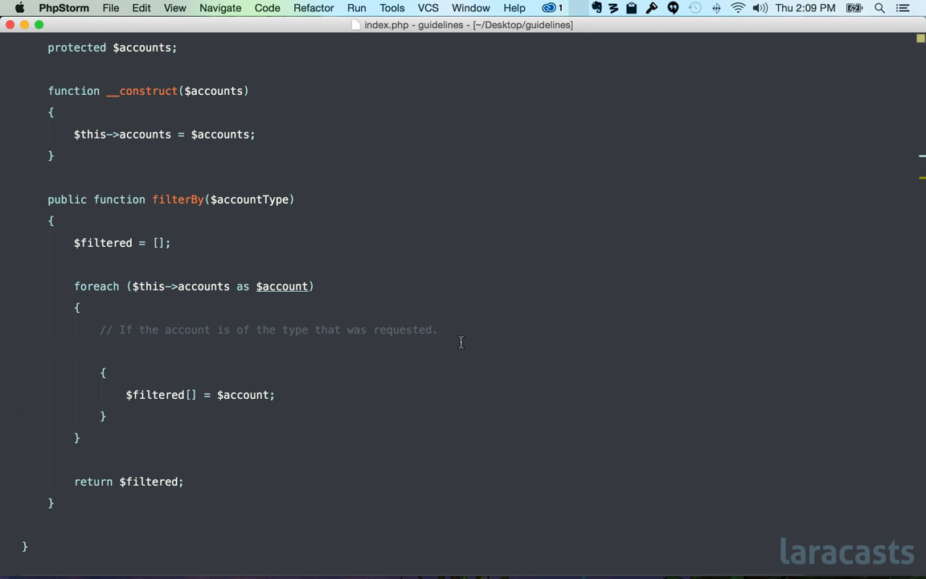
type("if ($account->type() == $accountType && $account->isActive())")
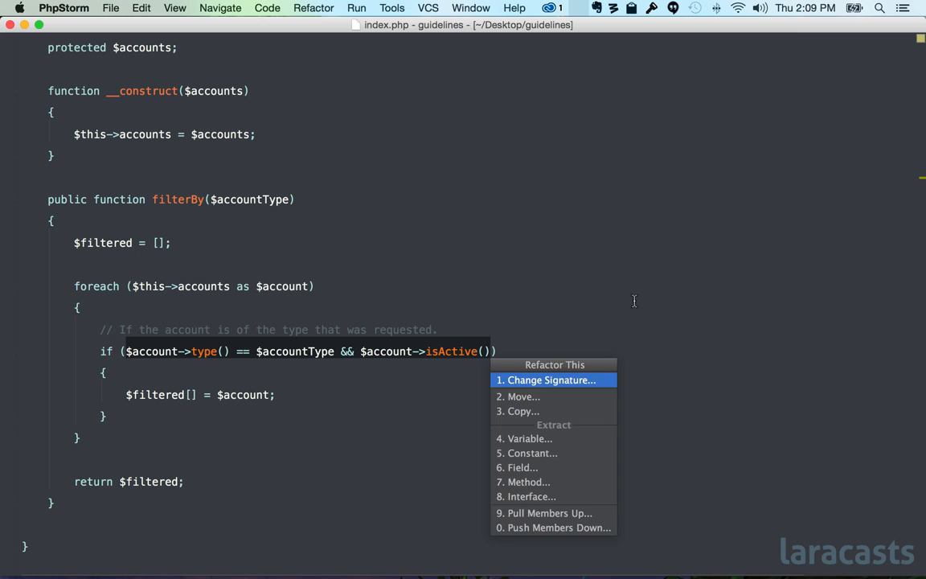
Extract the type-and-active condition into a private isOfType($accountType, $account) method called from filterBy.
left_click(527, 482)
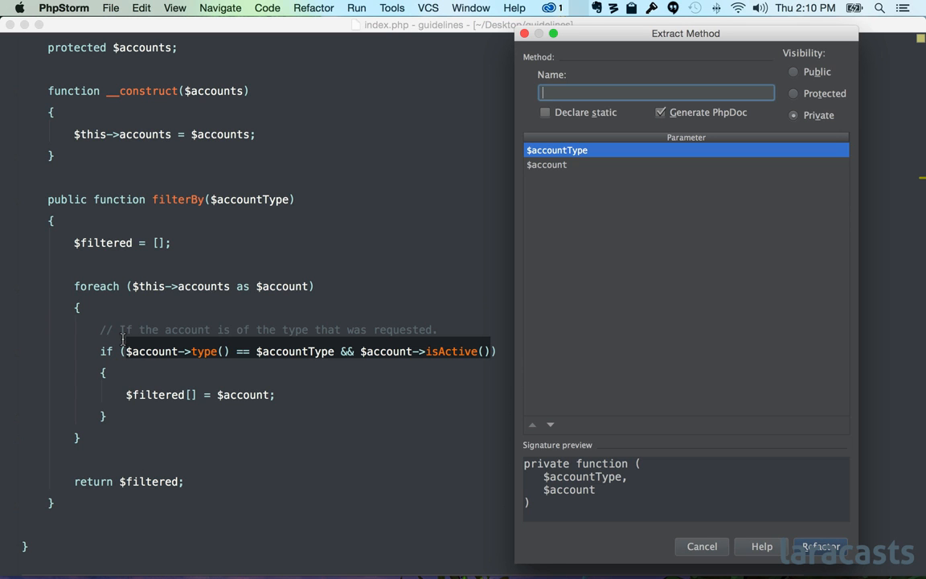
mouse_move(305, 344)
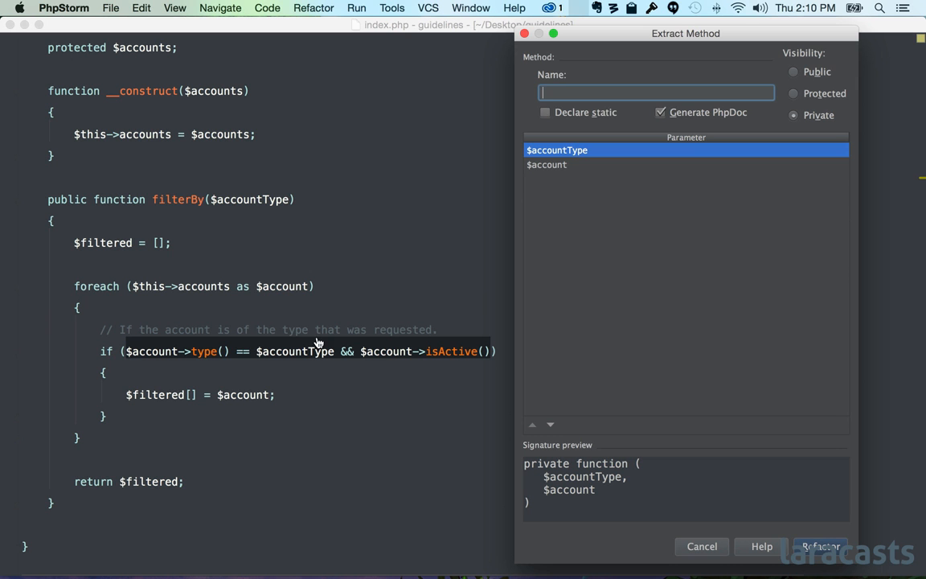
type("is")
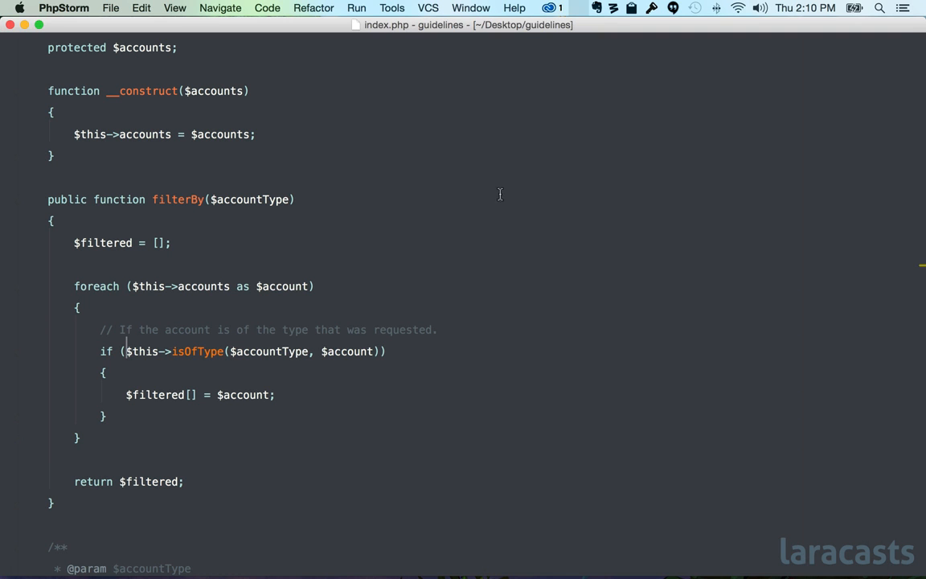
scroll("down", 3)
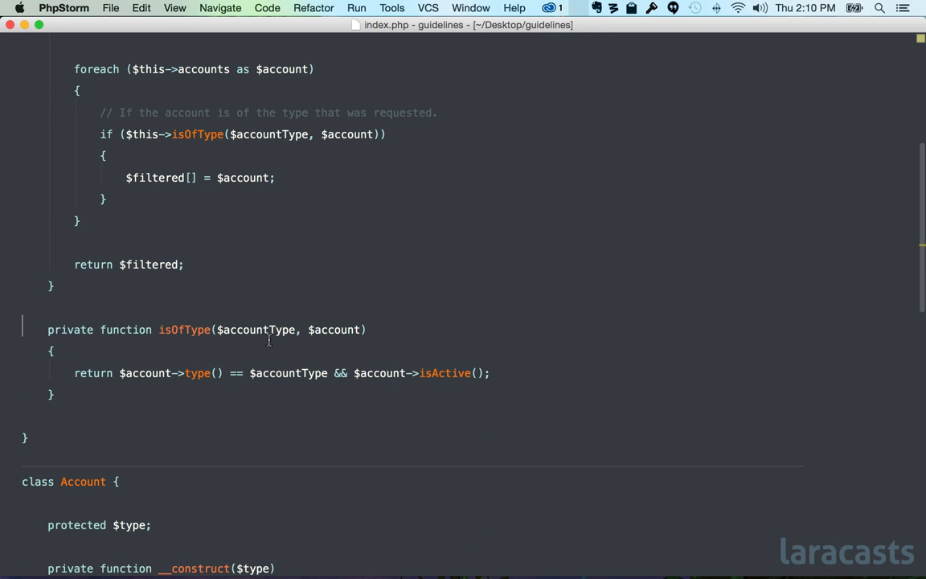
scroll("up", 3)
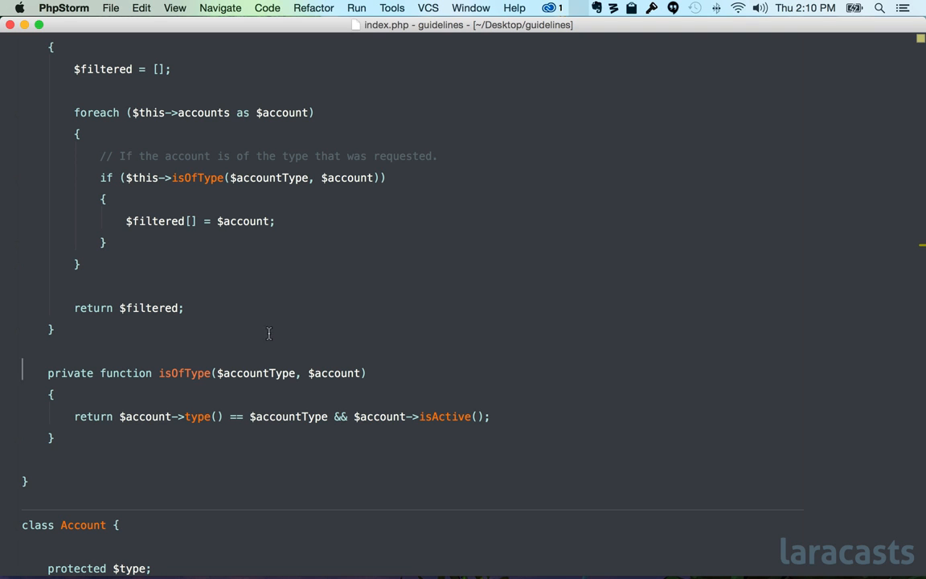
mouse_move(249, 300)
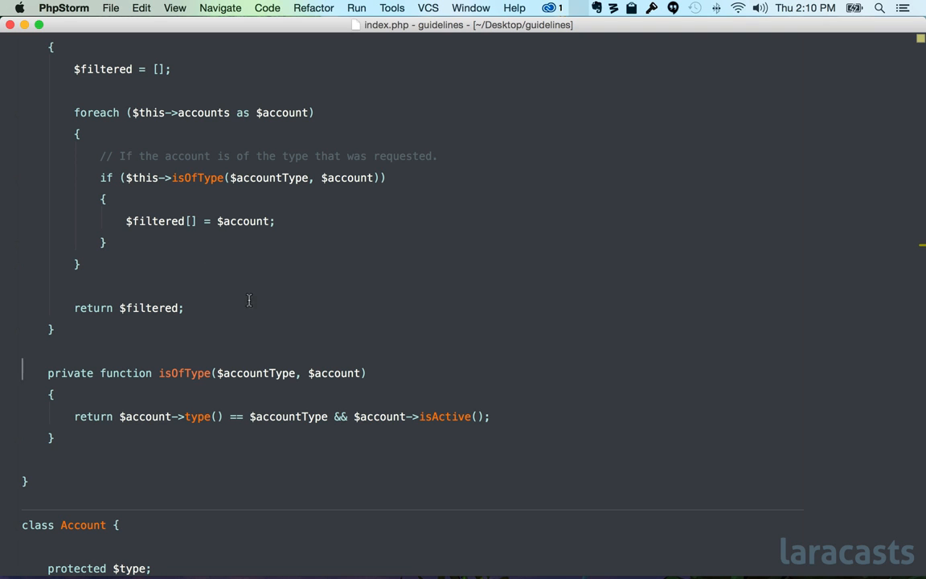
mouse_move(161, 156)
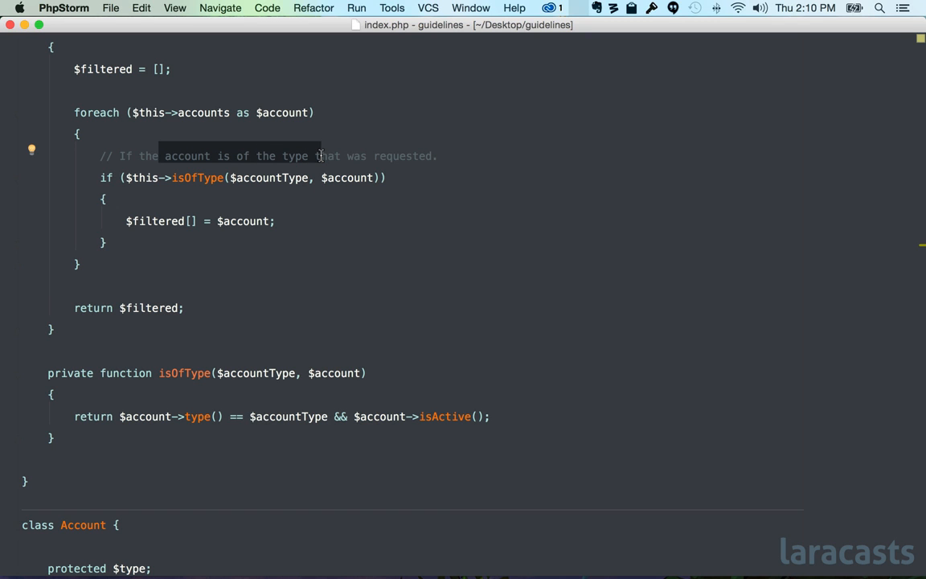
Delete the requested-type comment above the if and review the new isOfType method.
left_click(244, 156)
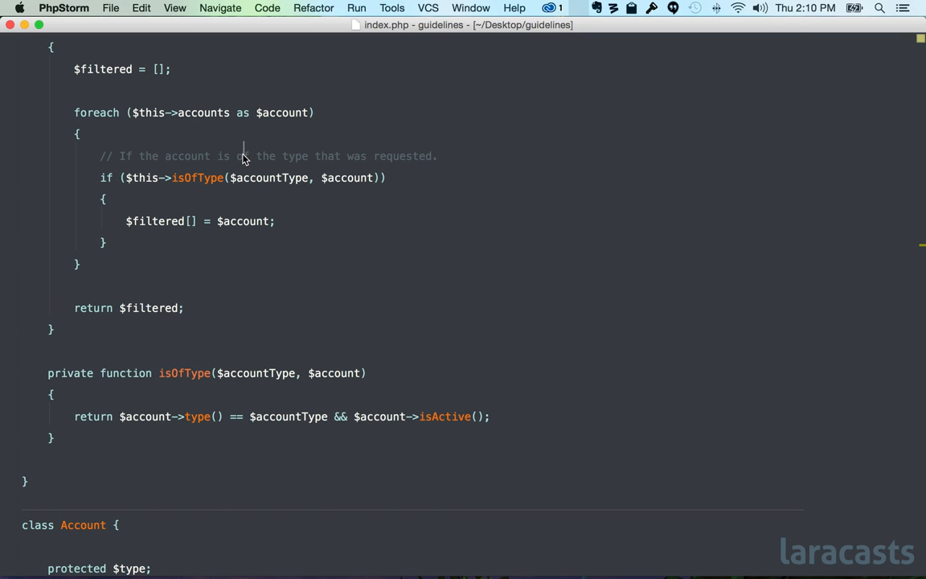
left_click(270, 155)
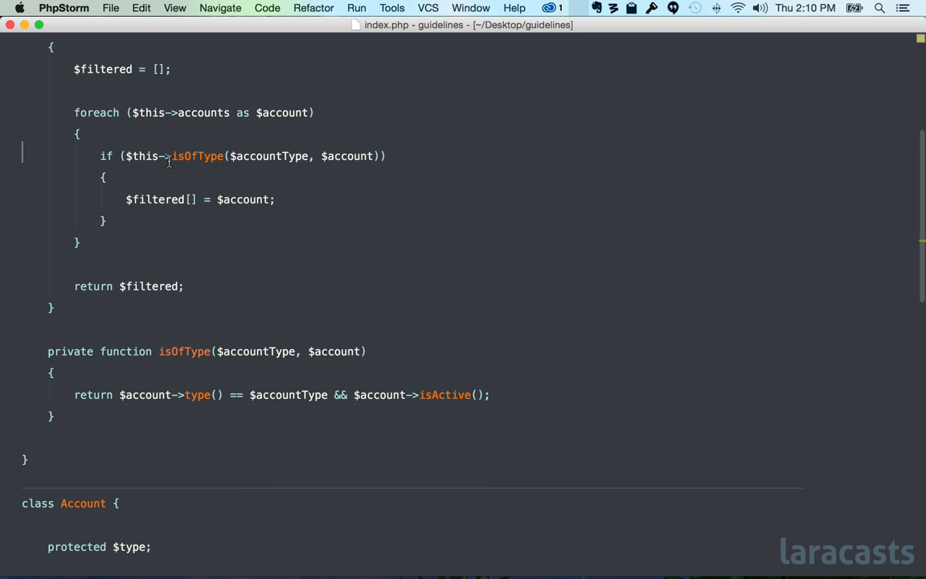
double_click(196, 156)
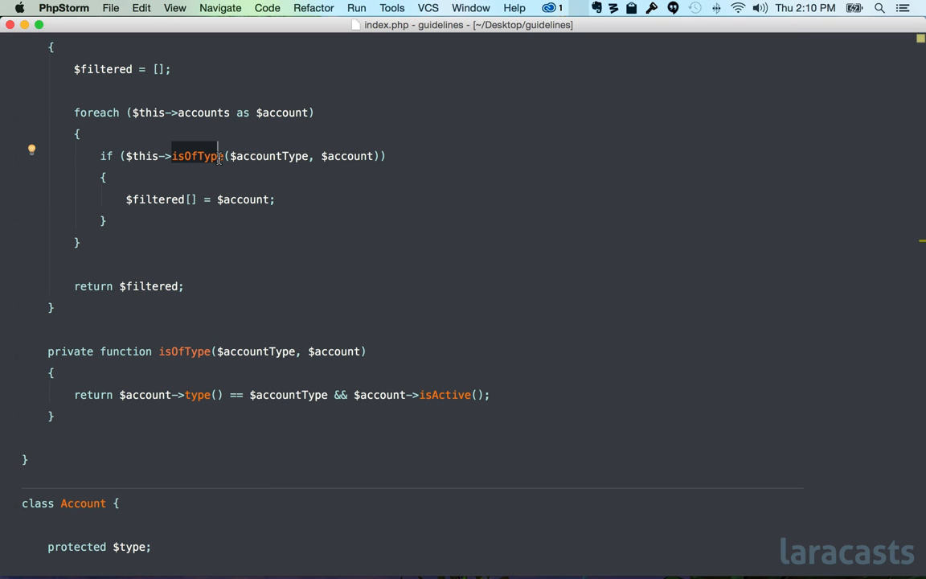
scroll("down", 3)
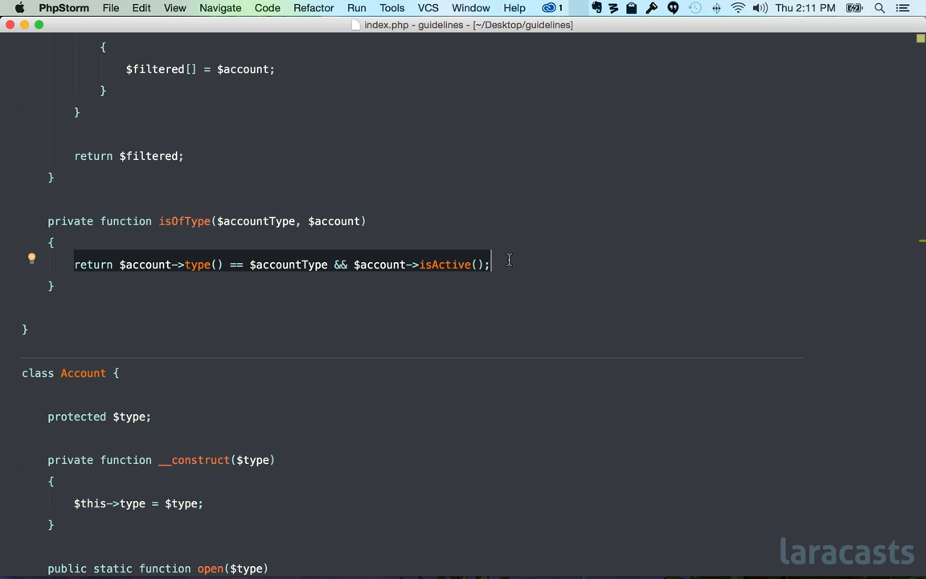
scroll("up", 3)
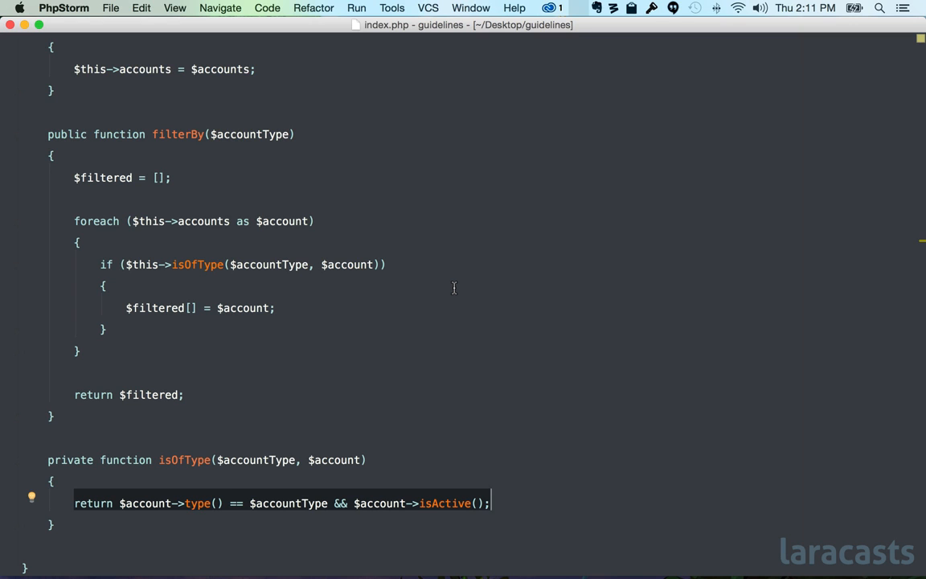
mouse_move(158, 260)
type("// 1")
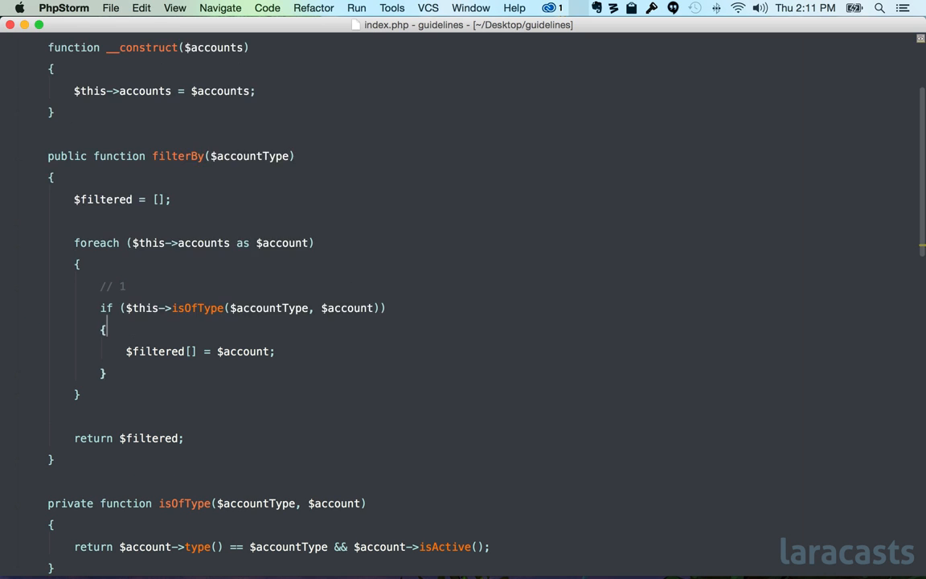
key("Delete")
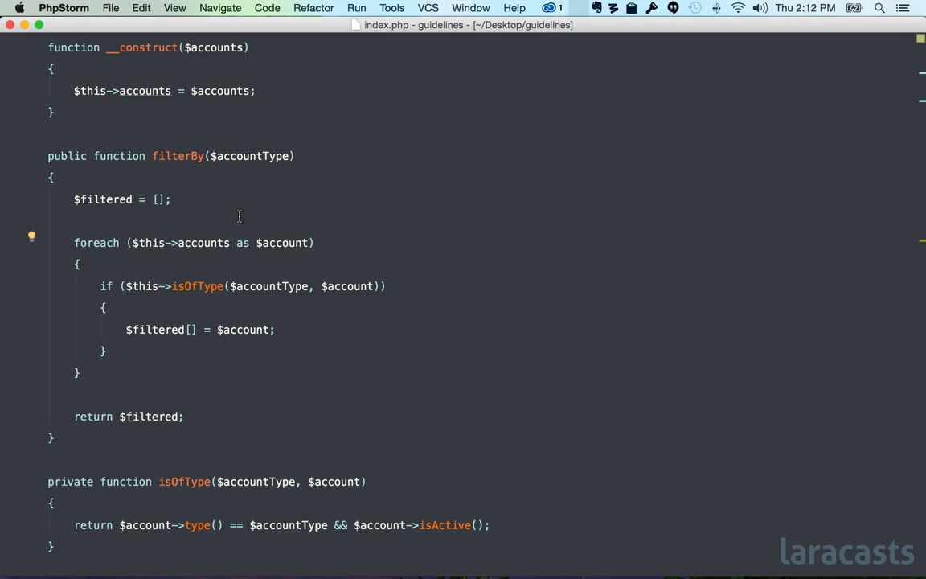
mouse_move(238, 3)
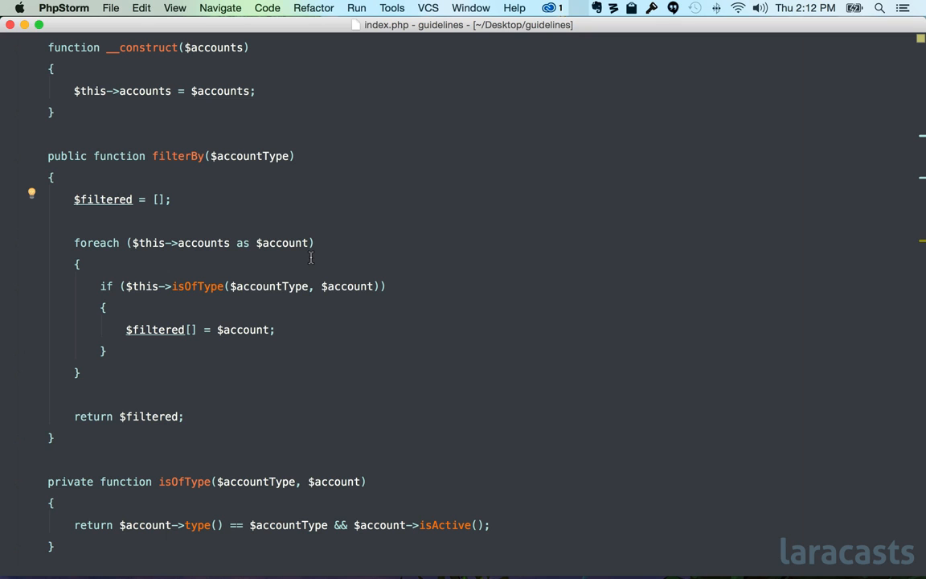
mouse_move(248, 152)
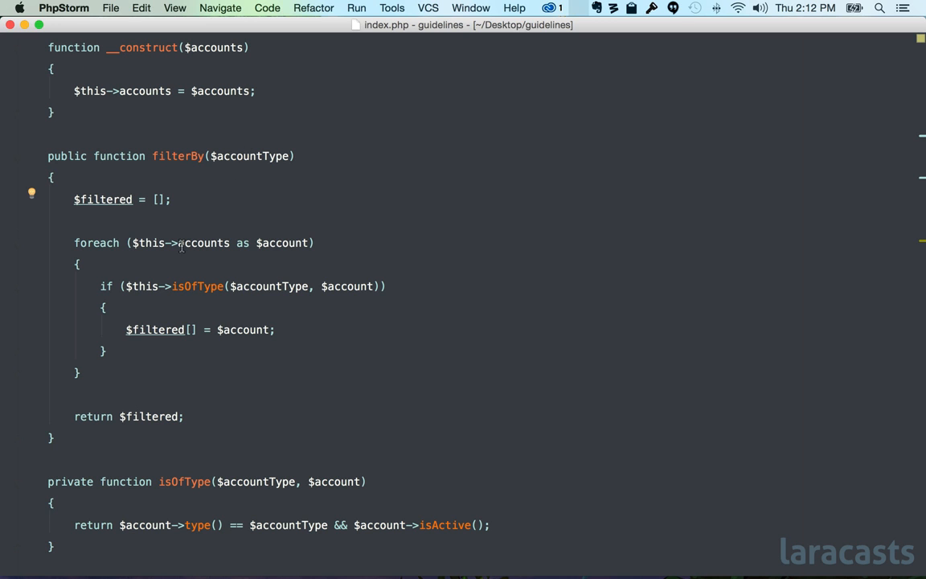
Write array_filter($this->accounts, function($account) use ($accountType) in place of the foreach loop.
type("array_filter(")
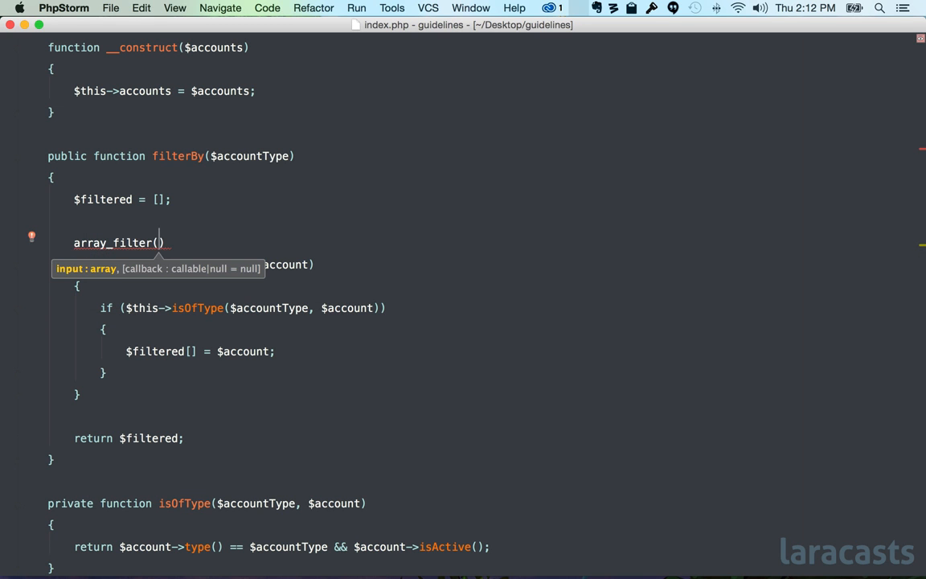
type("$this->accounts")
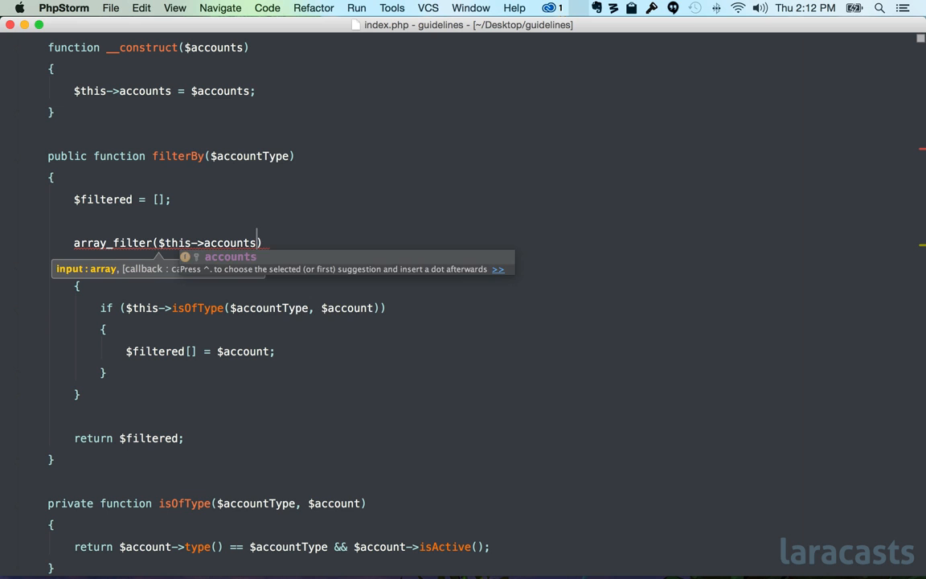
type(", function($account")
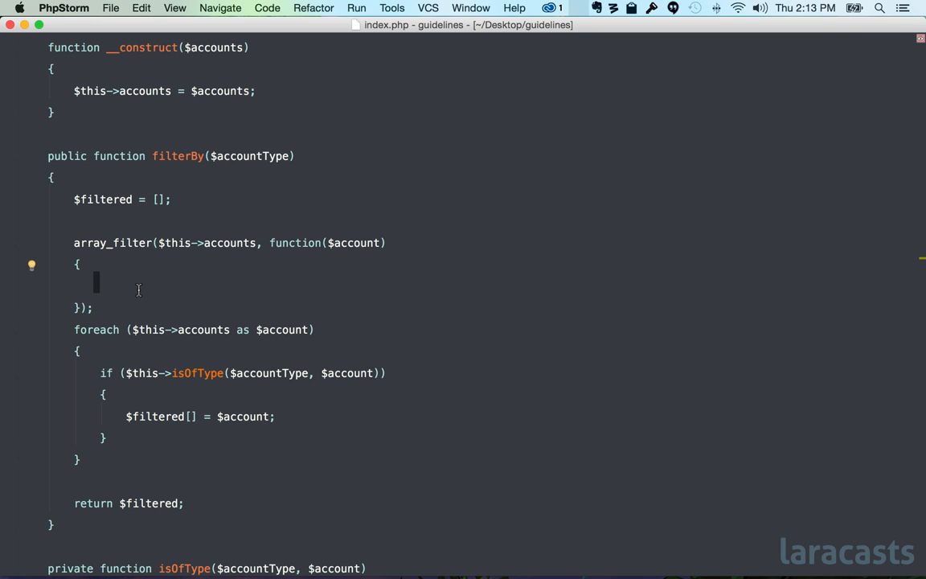
mouse_move(126, 283)
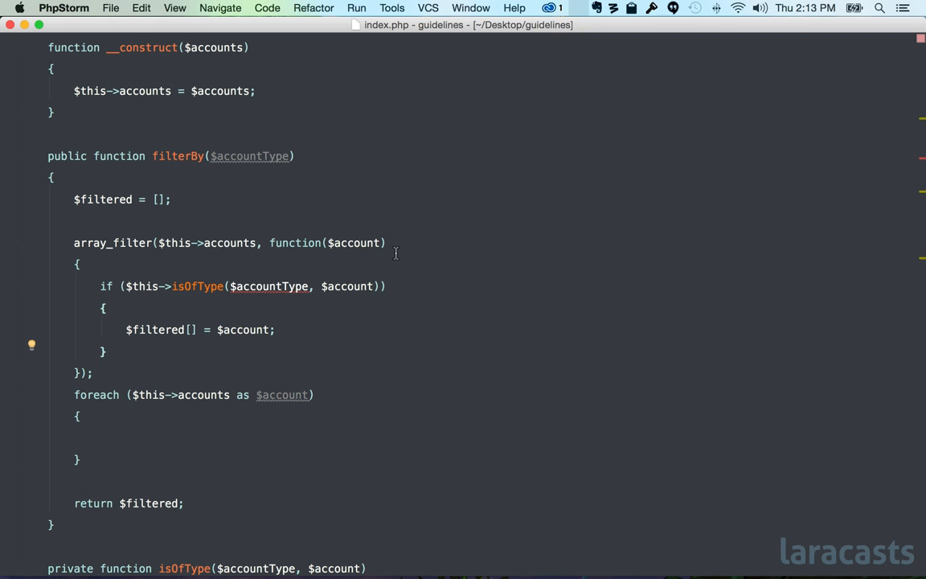
type("use ($accountType")
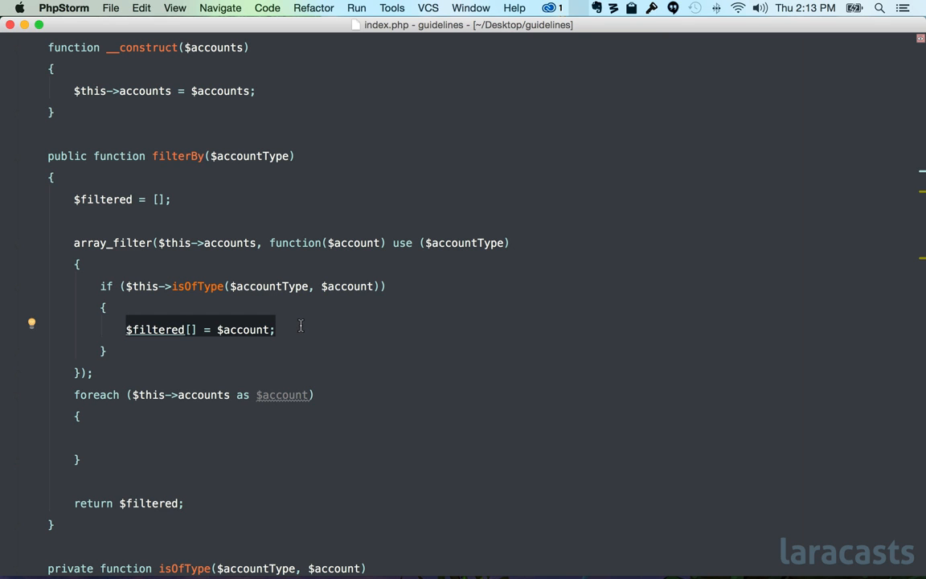
mouse_move(285, 314)
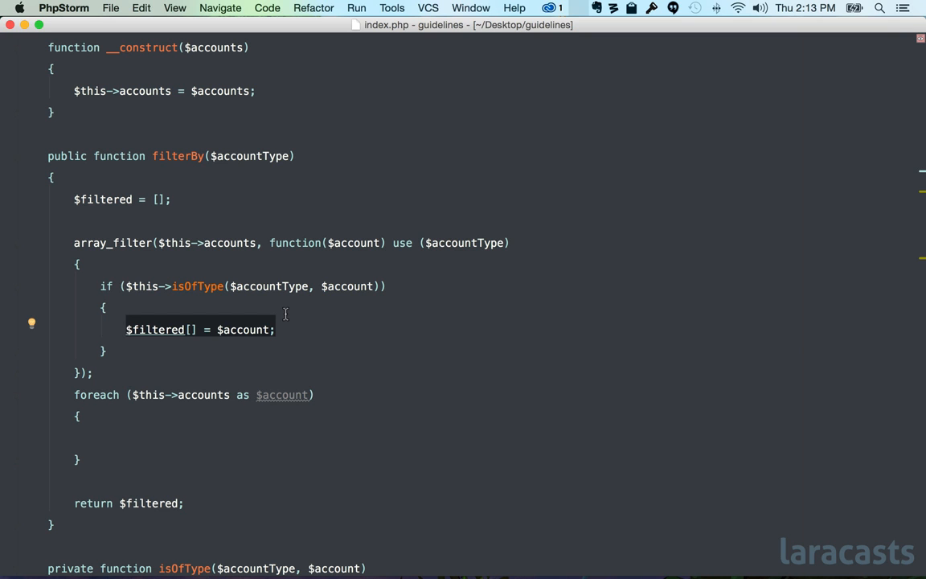
mouse_move(208, 276)
type(";")
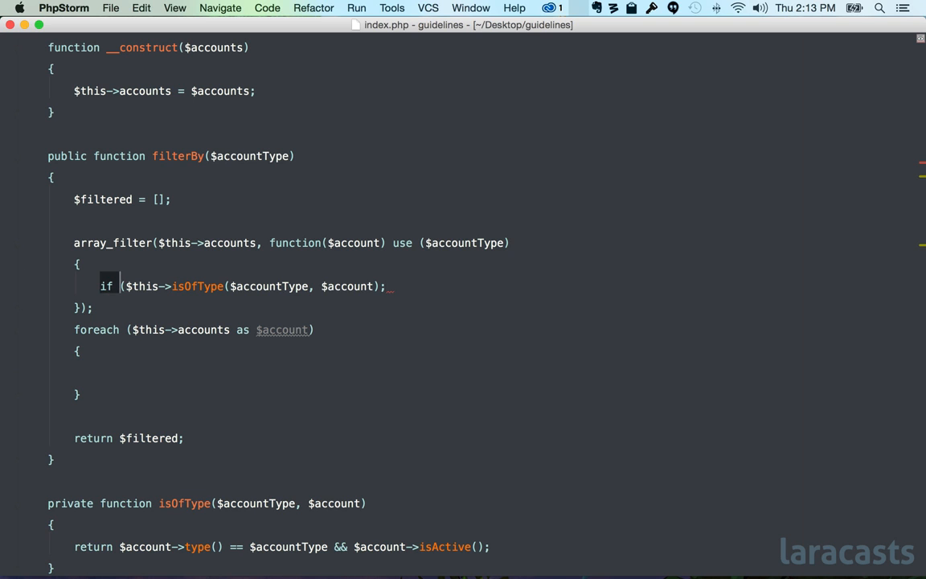
Have the closure return the isOfType check and return the array_filter result directly from filterBy.
type("return")
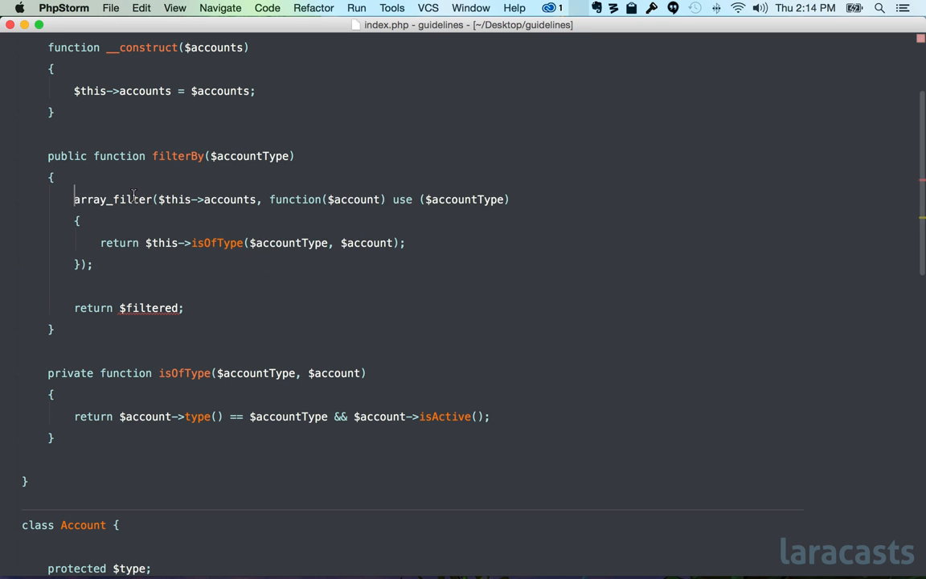
type("$filtered =")
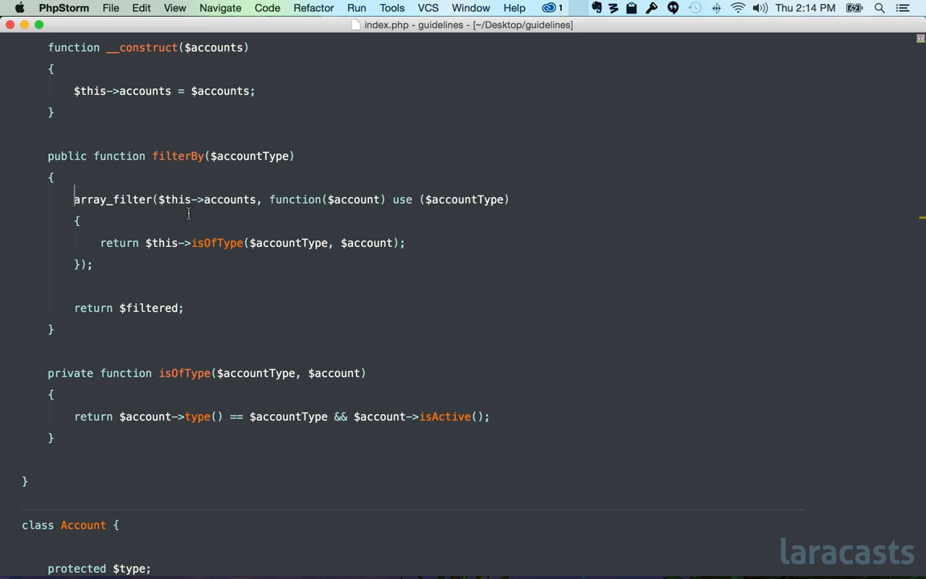
type("return")
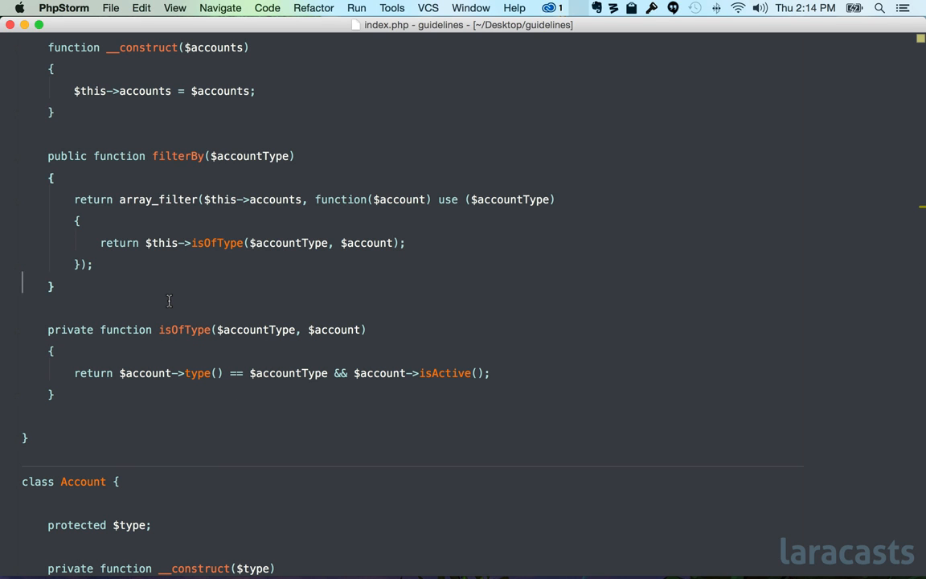
type("// 1")
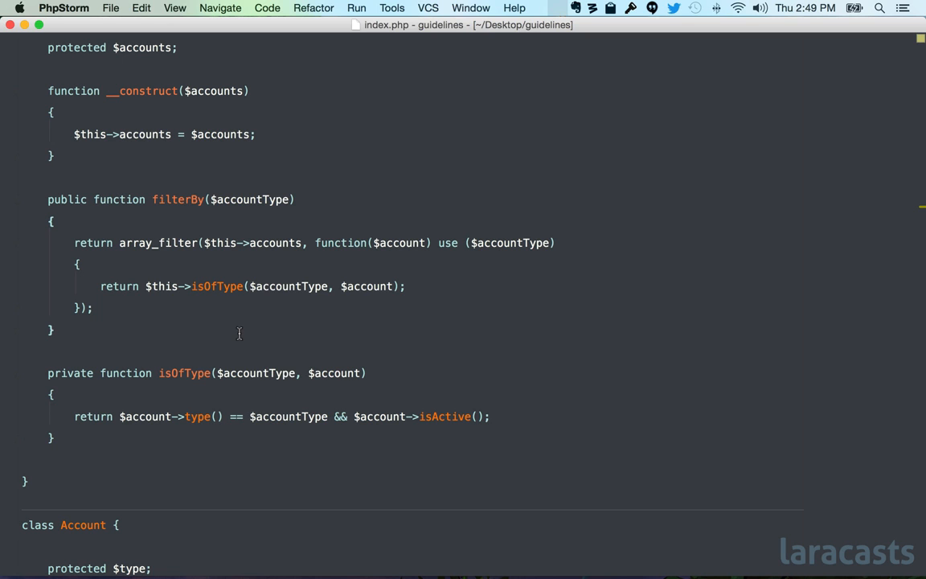
left_click(193, 286)
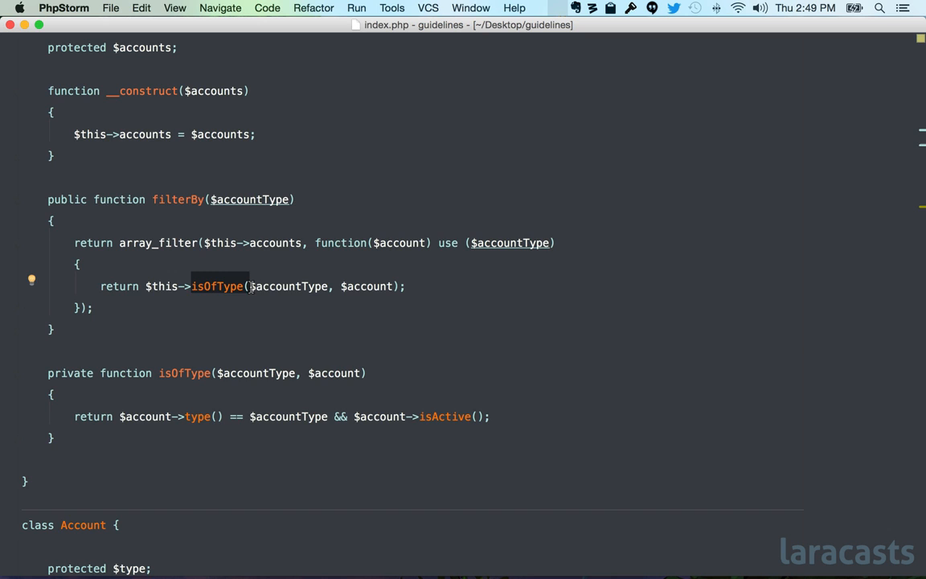
scroll("down", 3)
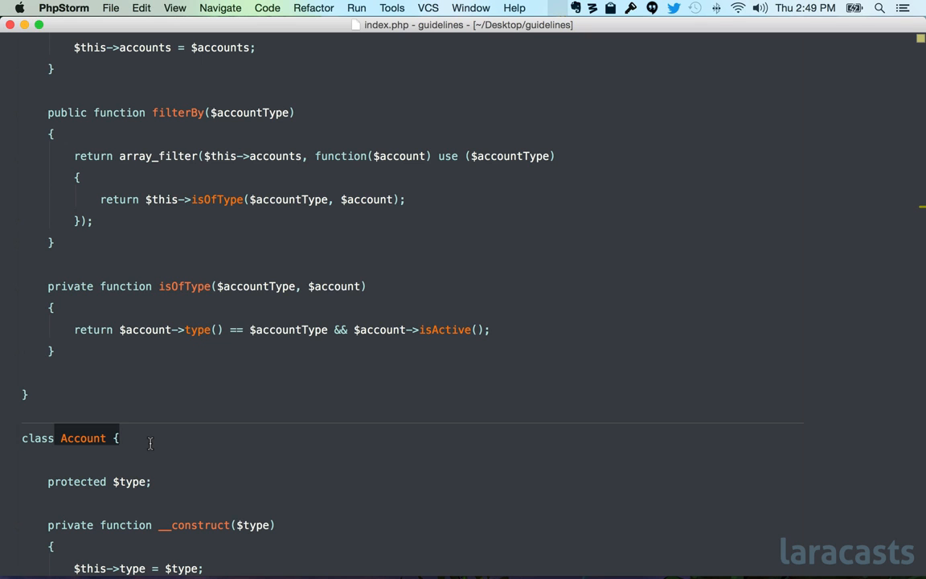
left_click(193, 329)
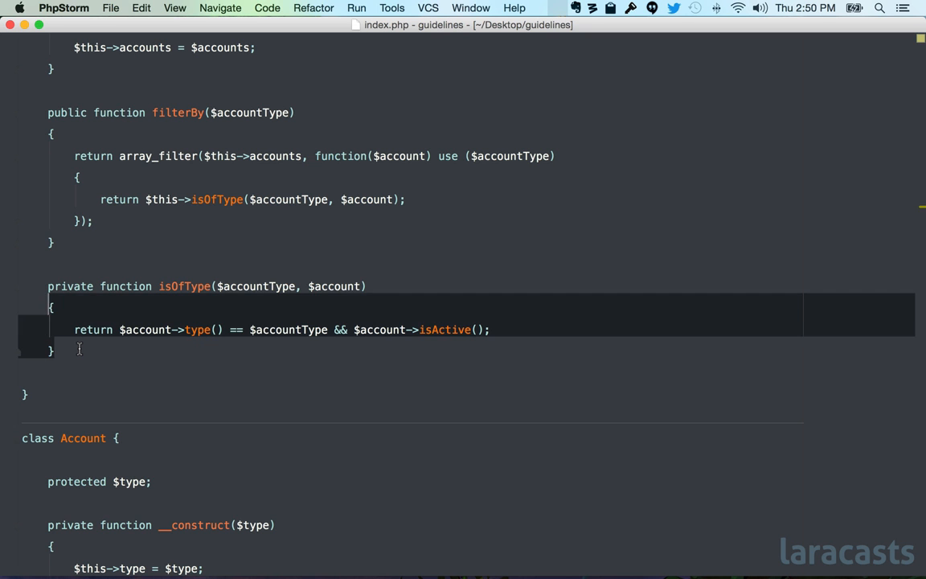
Move isOfType into Account as a public method taking only $accountType, using $this->type() and $this->isActive().
scroll("up", 3)
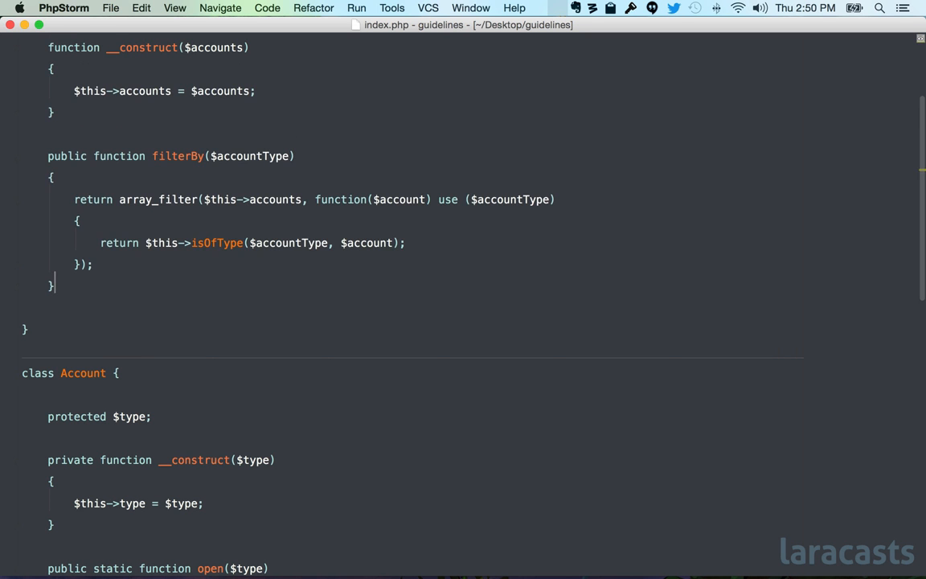
scroll("down", 3)
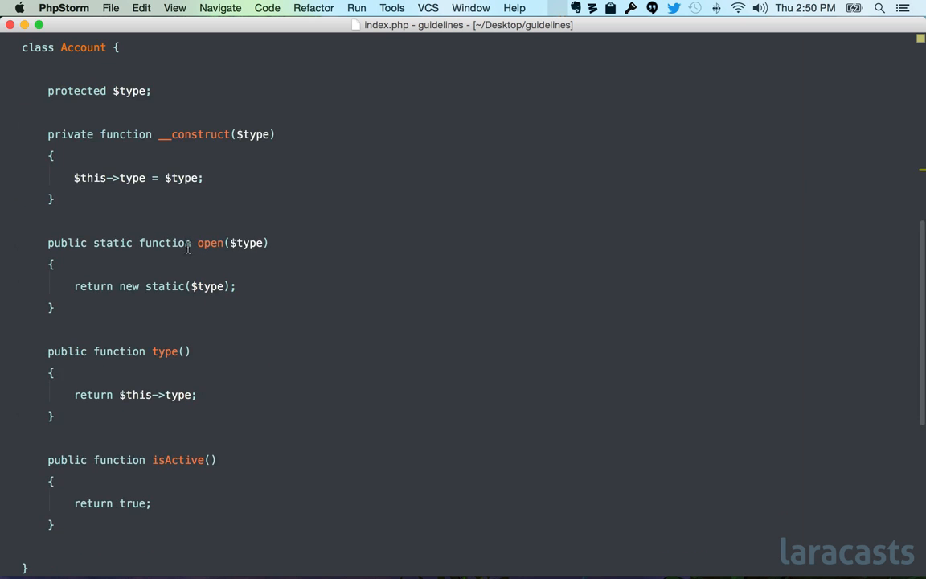
scroll("down", 3)
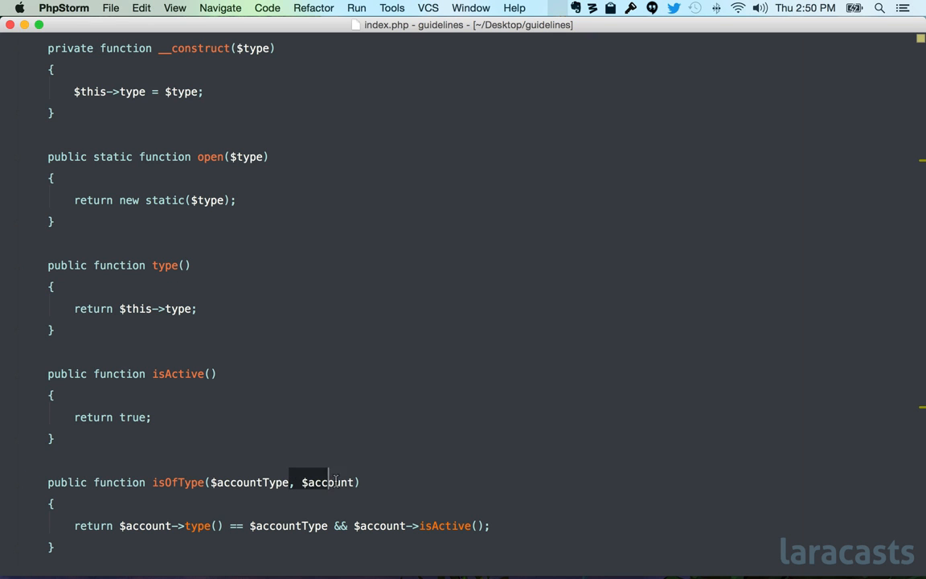
key("Backspace")
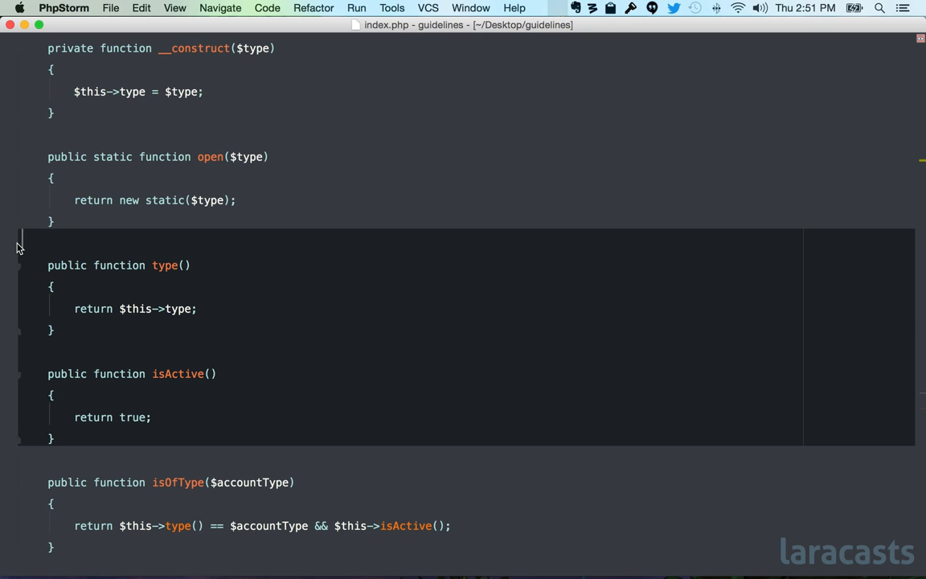
mouse_move(98, 296)
type("rivate")
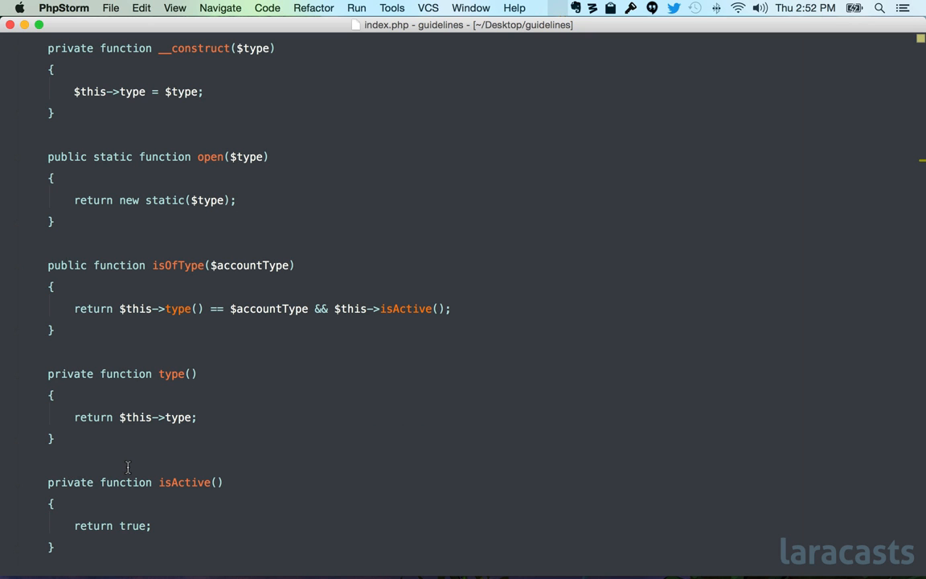
Change the closure to return $account->isOfType($accountType);.
scroll("up", 3)
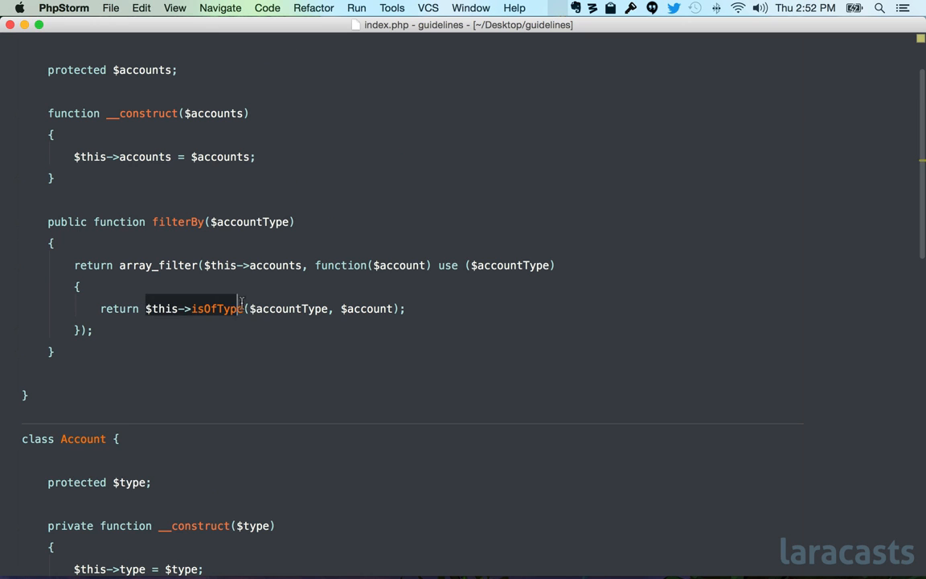
type("$accoun")
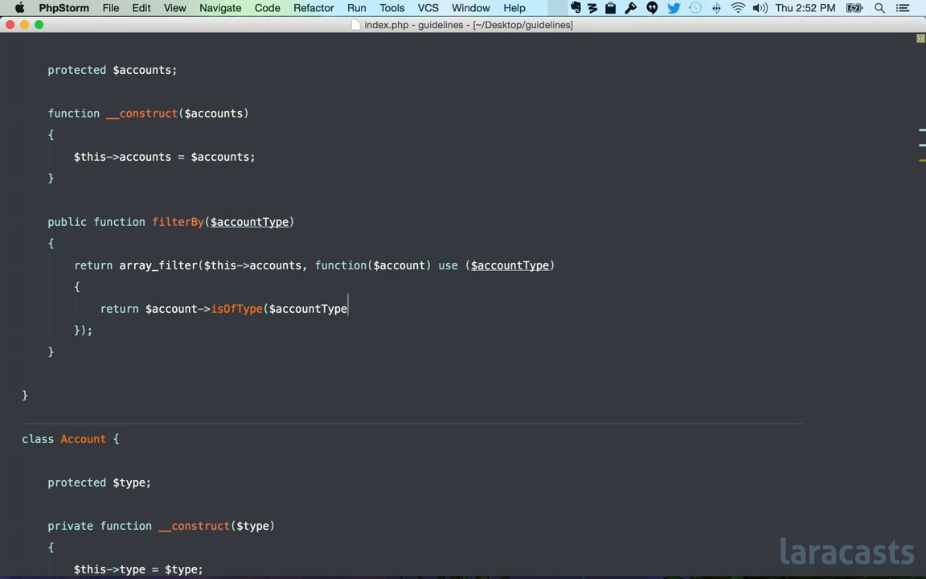
type(");")
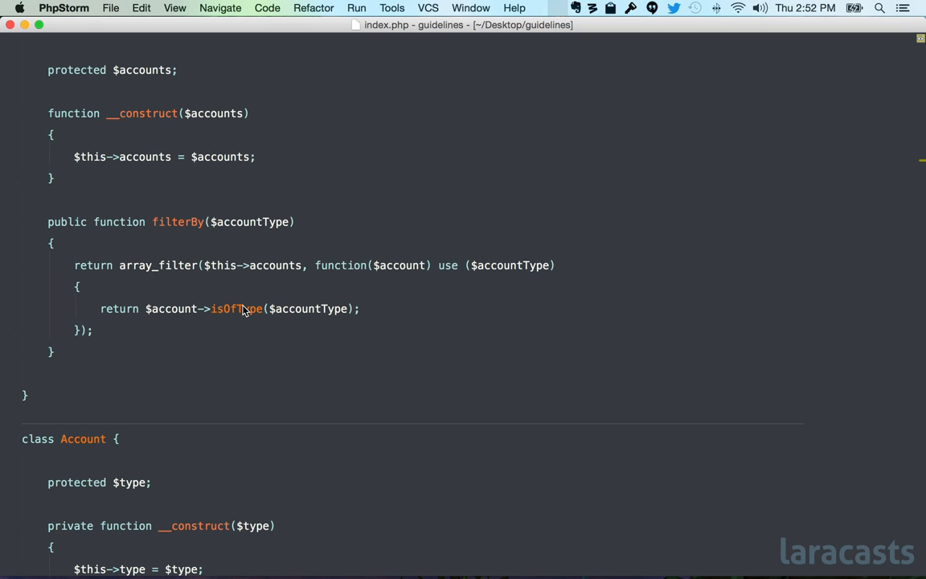